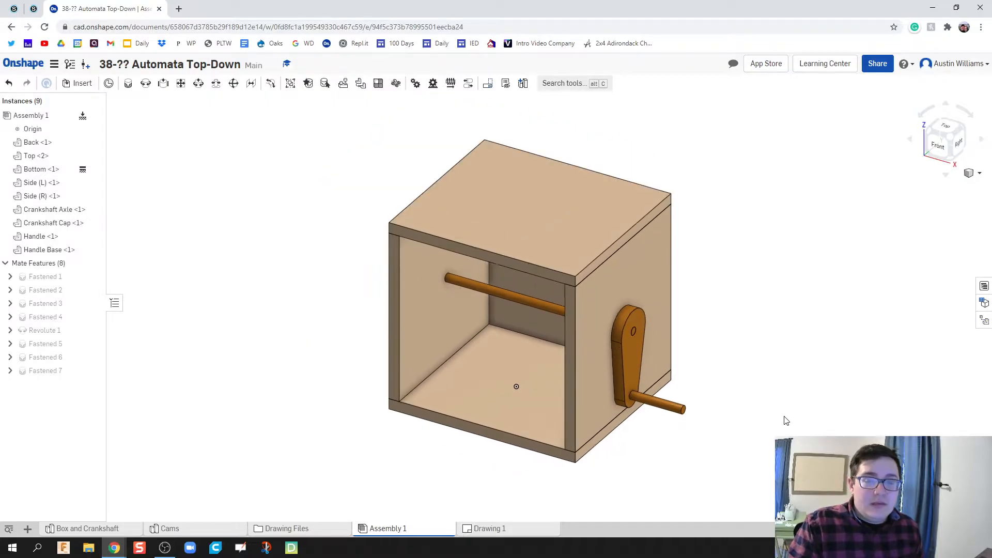
Add a new part studio tab and rename it 'Follower Parts'
{"action": "left_click", "coordinate": [170, 528]}
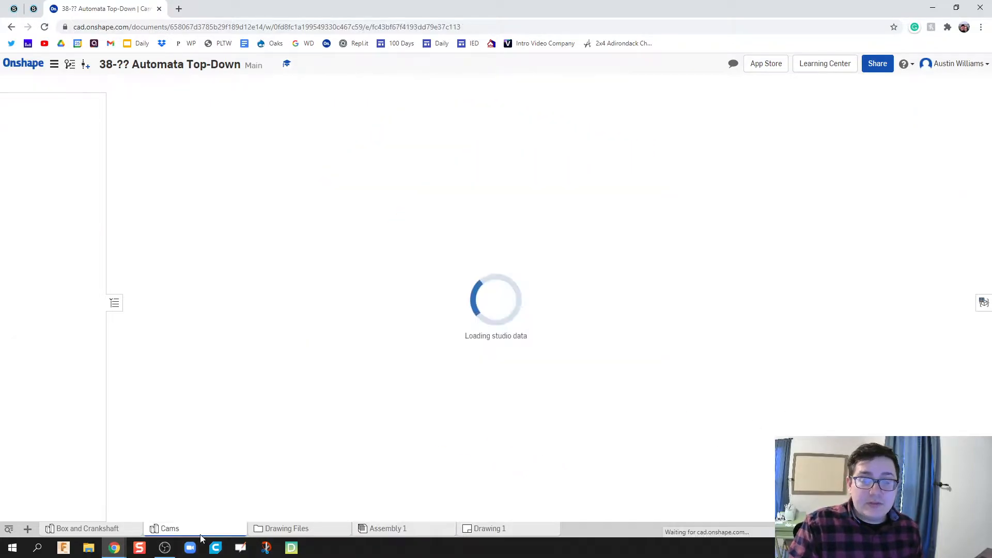
{"action": "left_click", "coordinate": [388, 528]}
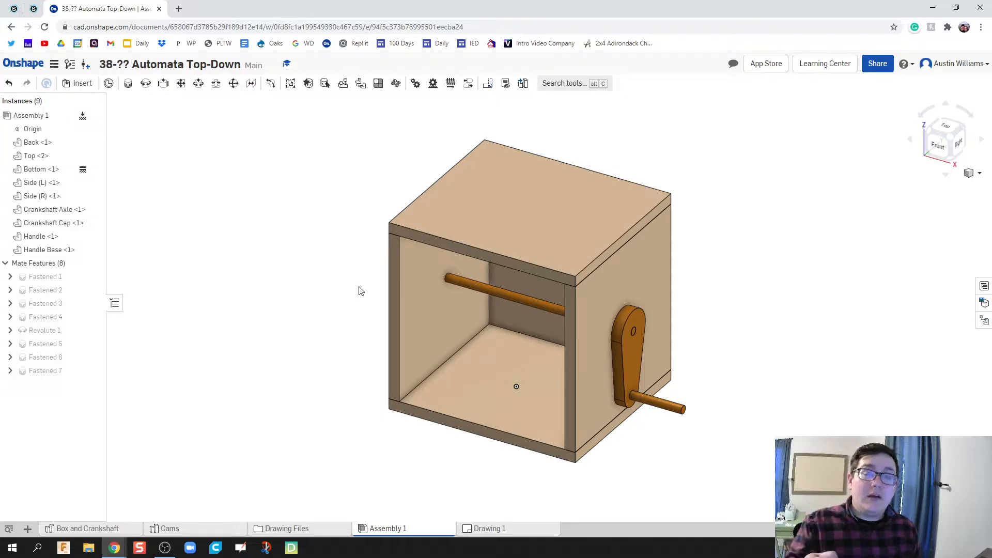
{"action": "mouse_move", "coordinate": [366, 341]}
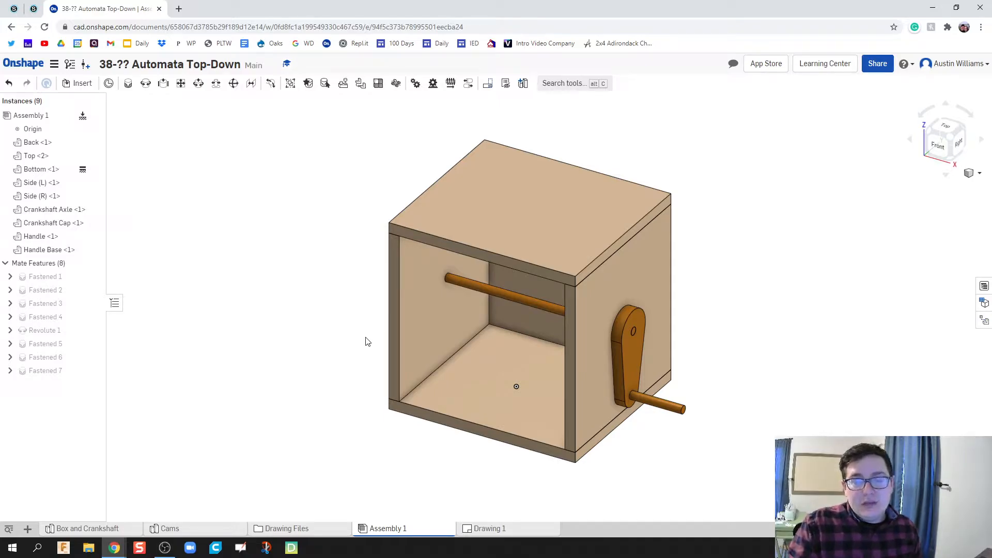
{"action": "mouse_move", "coordinate": [356, 344]}
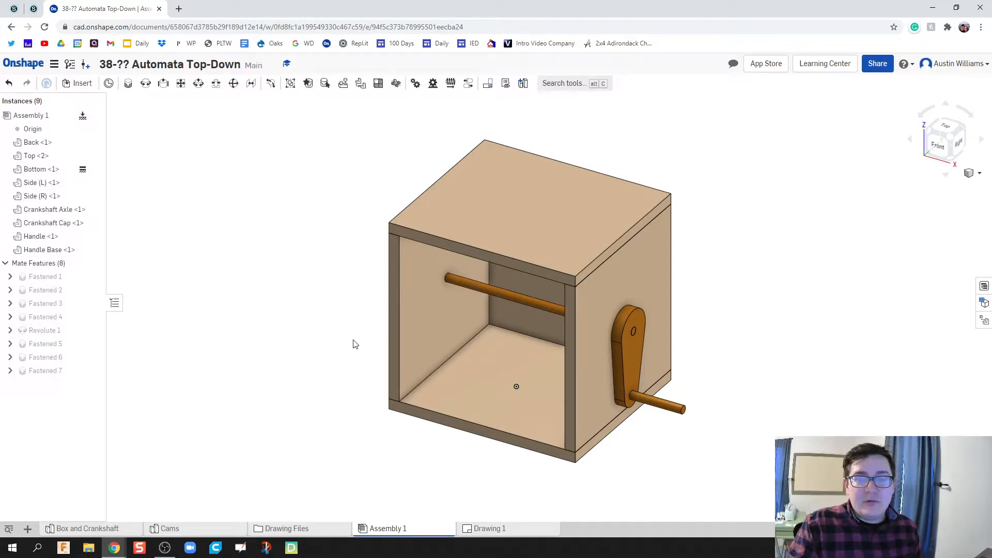
{"action": "mouse_move", "coordinate": [321, 355]}
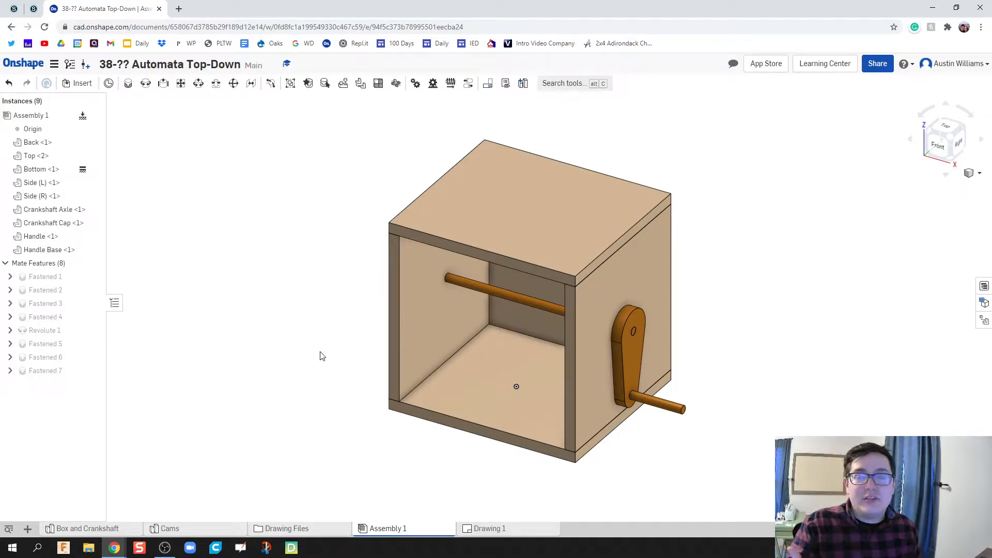
{"action": "mouse_move", "coordinate": [299, 343]}
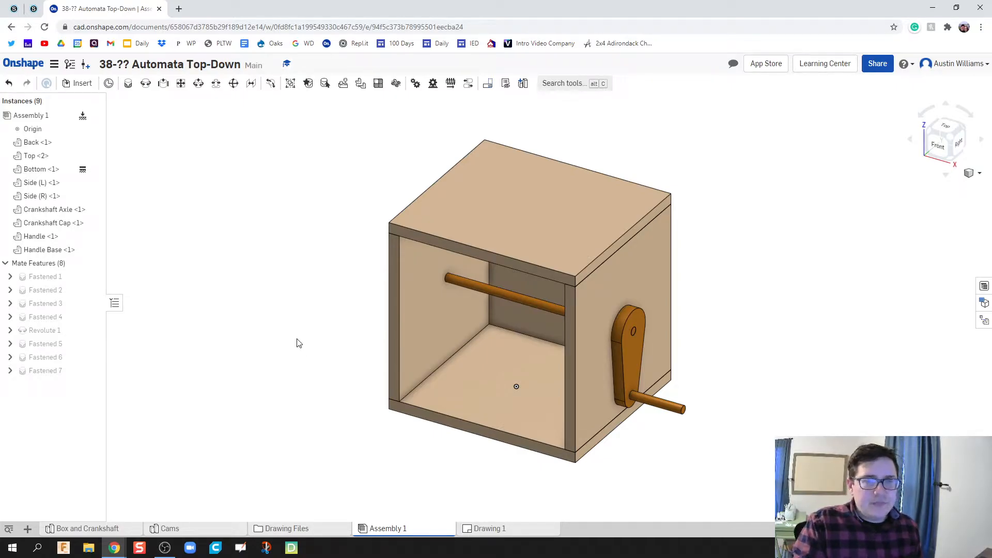
{"action": "left_click", "coordinate": [28, 529]}
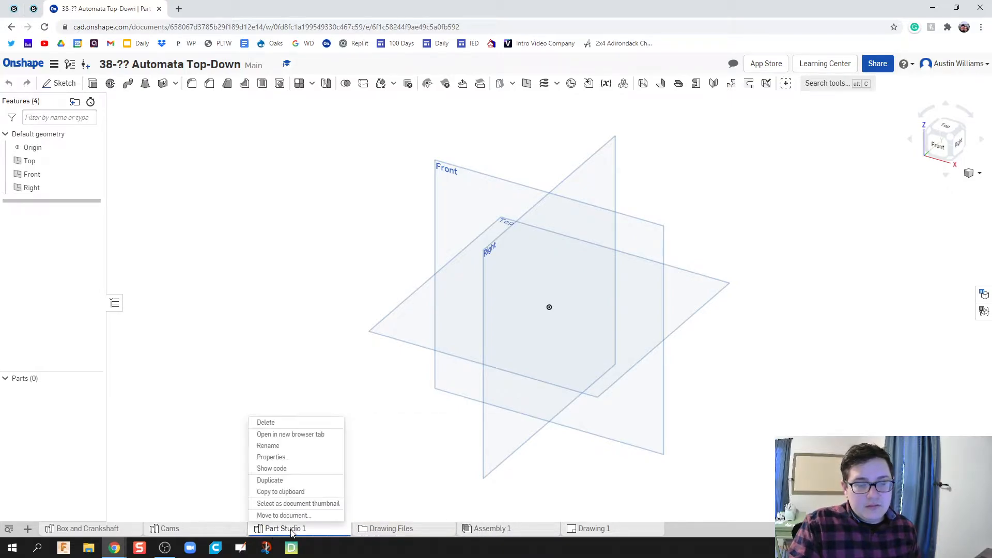
{"action": "left_click", "coordinate": [268, 445]}
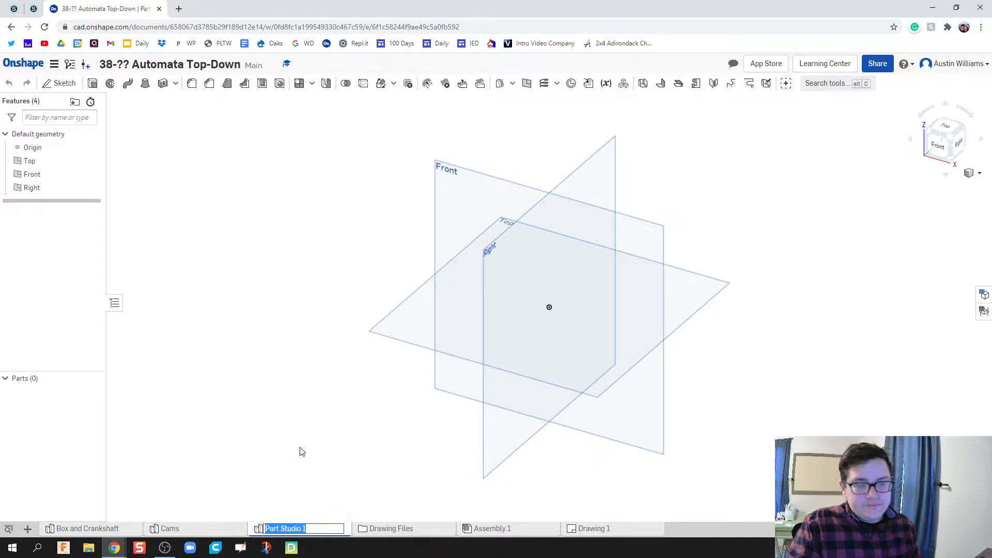
{"action": "type", "text": "Follower Parts"}
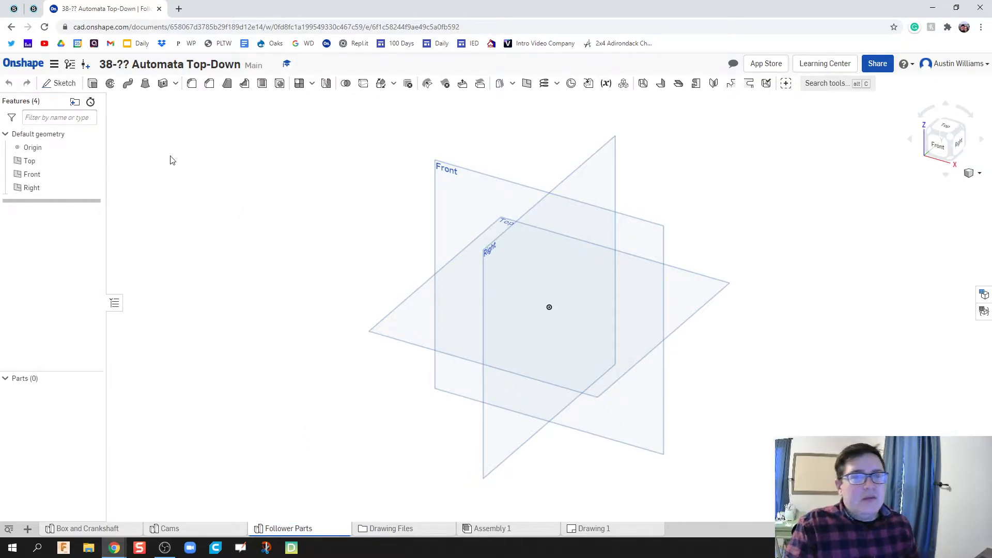
Sketch on the Top plane a circle at the origin and a second circle to its right
{"action": "left_click", "coordinate": [59, 83]}
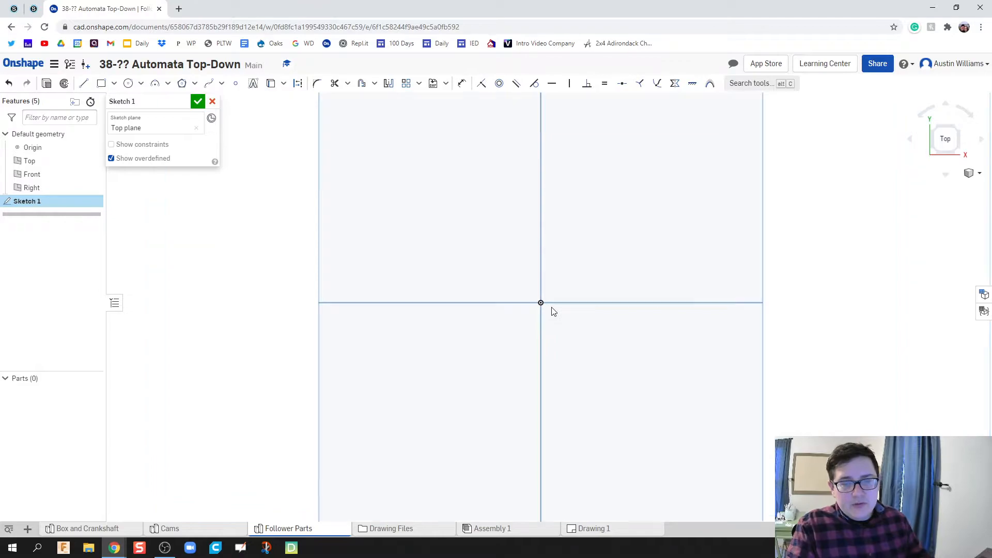
{"action": "left_click", "coordinate": [128, 83]}
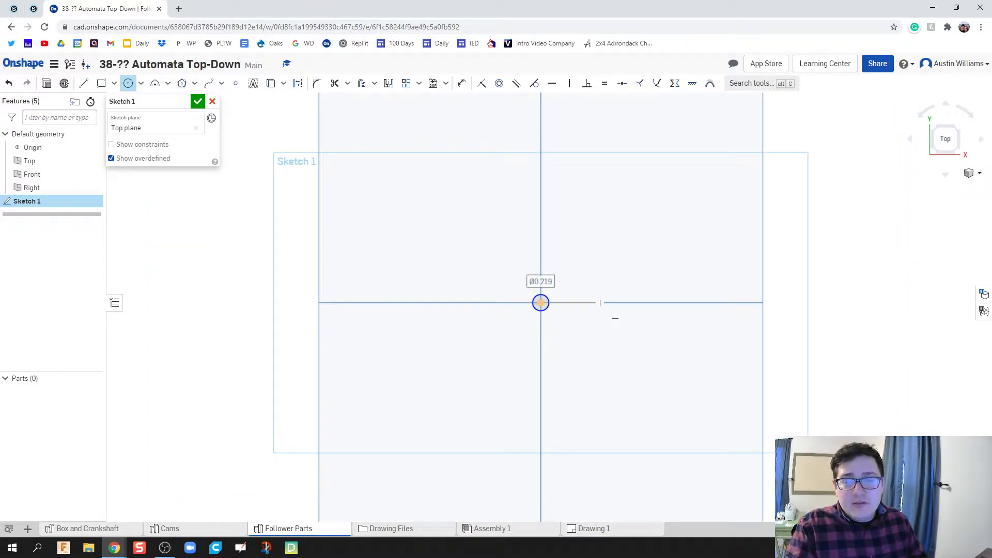
{"action": "left_click", "coordinate": [600, 302]}
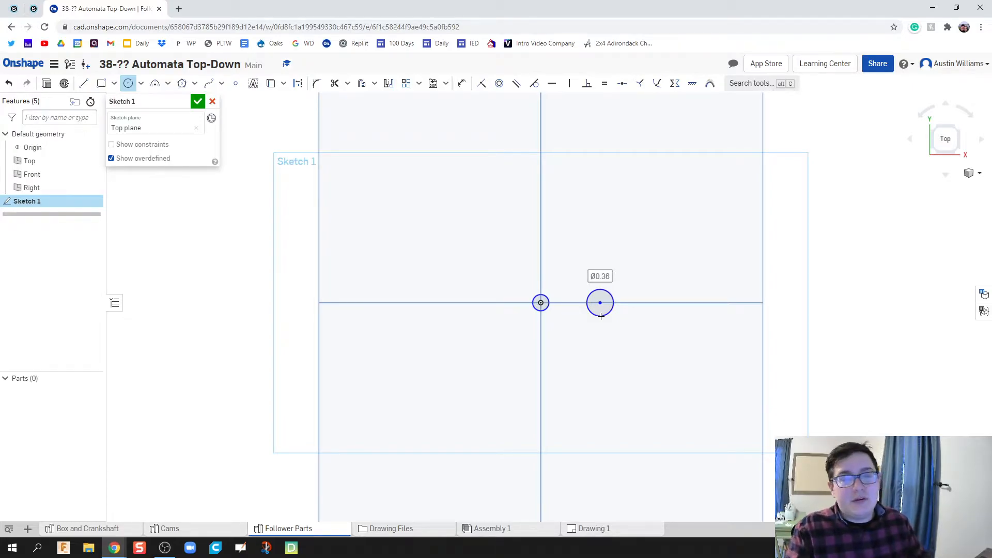
{"action": "left_click", "coordinate": [197, 101]}
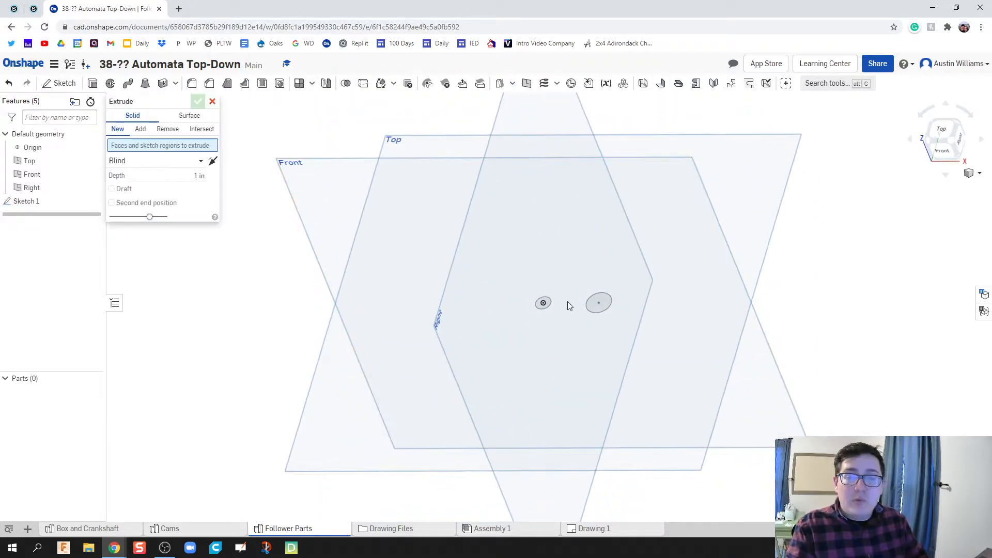
Select the origin circle as the trial extrusion region
{"action": "left_click", "coordinate": [543, 302]}
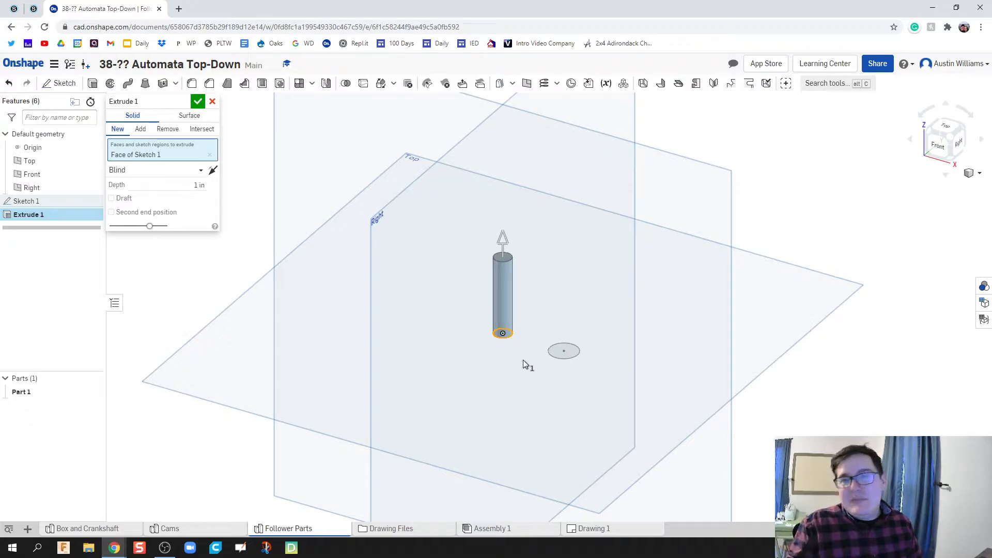
{"action": "mouse_move", "coordinate": [444, 347]}
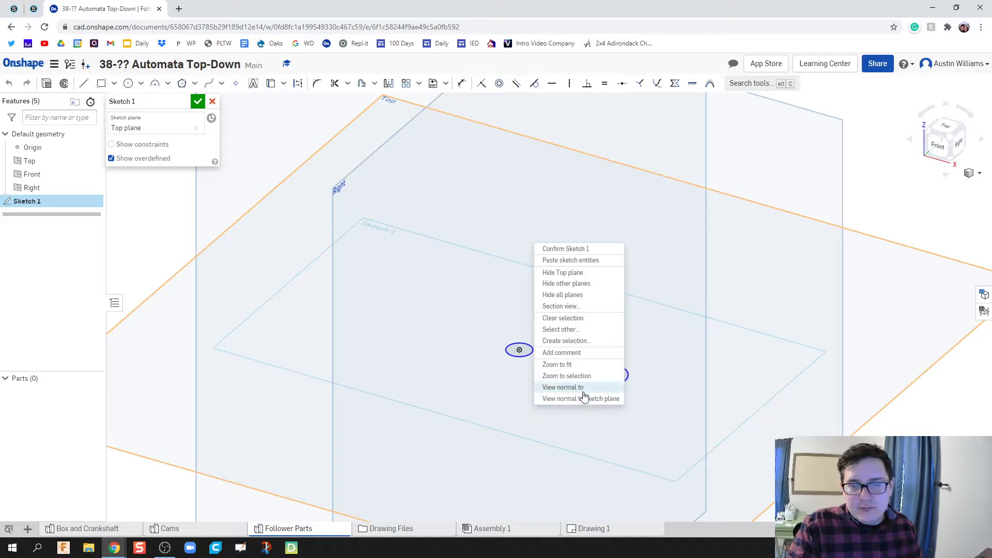
View Sketch 1 straight on and dimension the circles to 0.188 diameter
{"action": "left_click", "coordinate": [562, 387]}
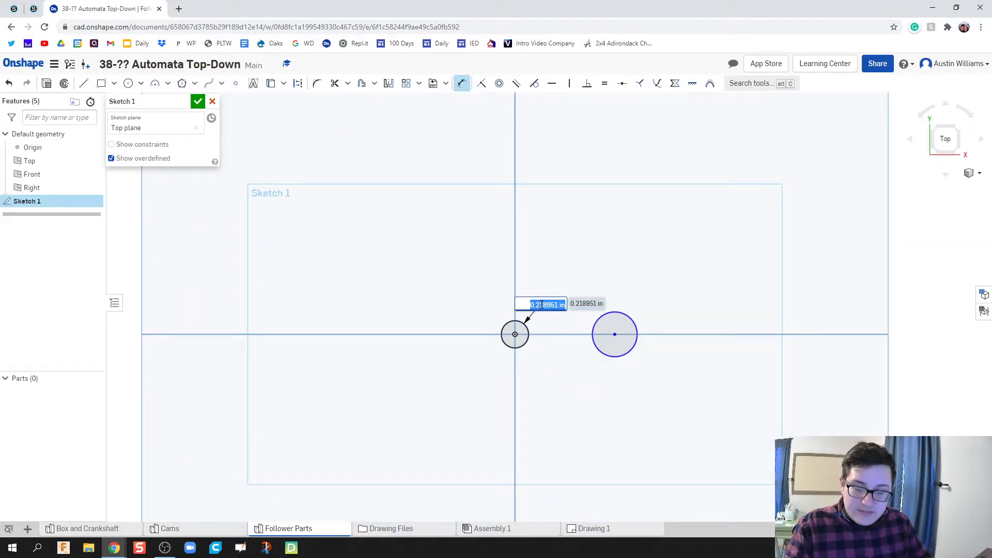
{"action": "type", "text": "0.188"}
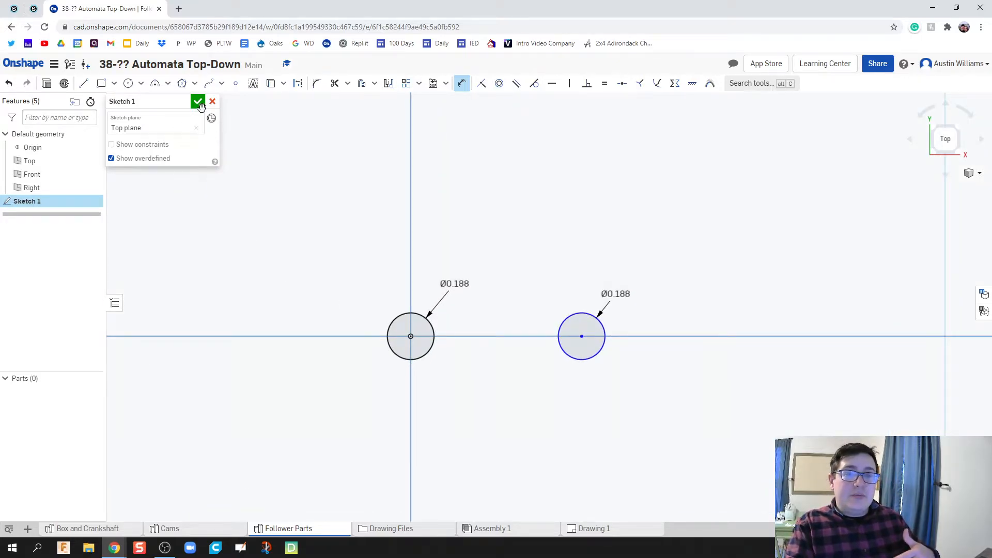
{"action": "mouse_move", "coordinate": [205, 108]}
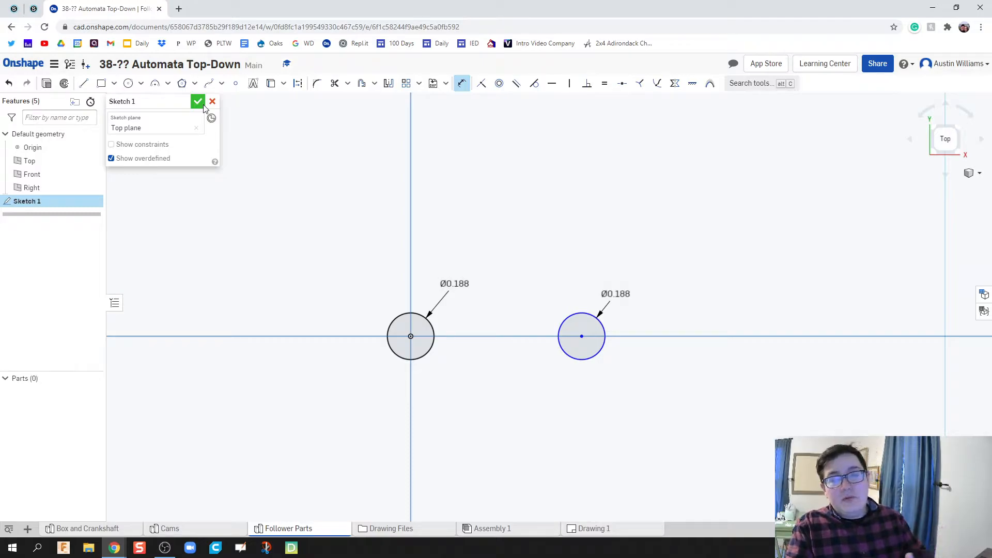
Close Sketch 1 and extrude both 0.188 circles into rods Part 1 and Part 2
{"action": "left_click", "coordinate": [198, 101]}
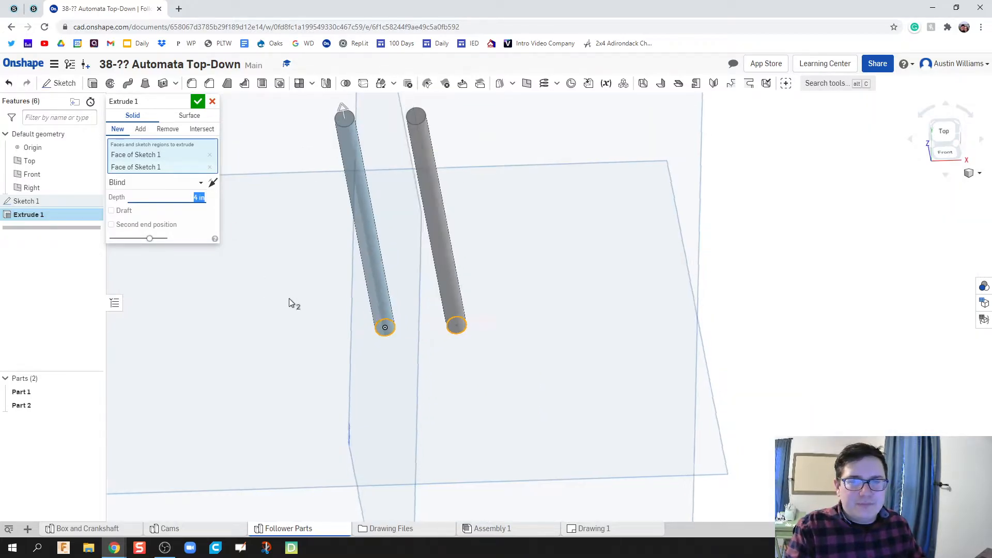
{"action": "left_click", "coordinate": [198, 101]}
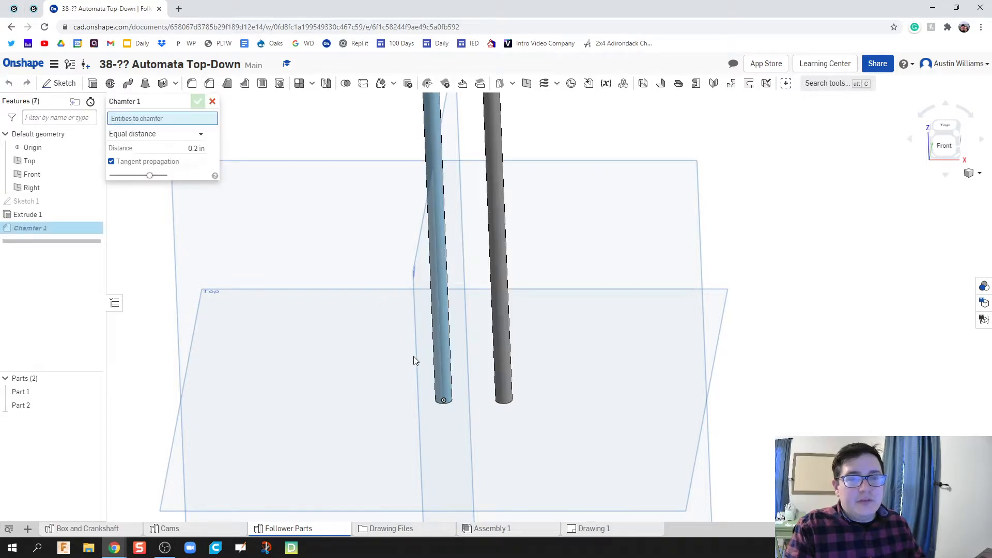
Apply a 3/32 in equal-distance chamfer to the left rod's bottom edge
{"action": "left_click", "coordinate": [426, 392]}
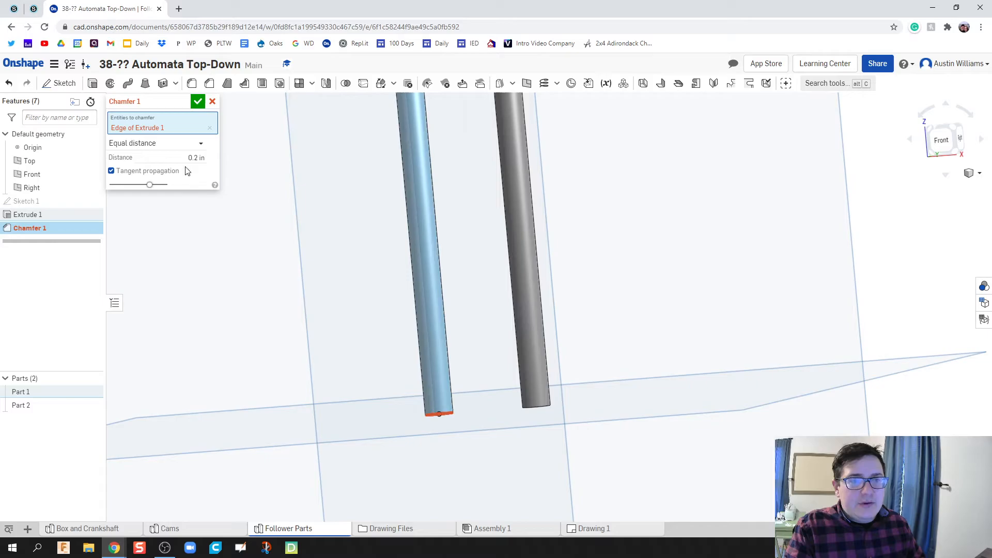
{"action": "left_click", "coordinate": [186, 157]}
{"action": "type", "text": "(3/32)"}
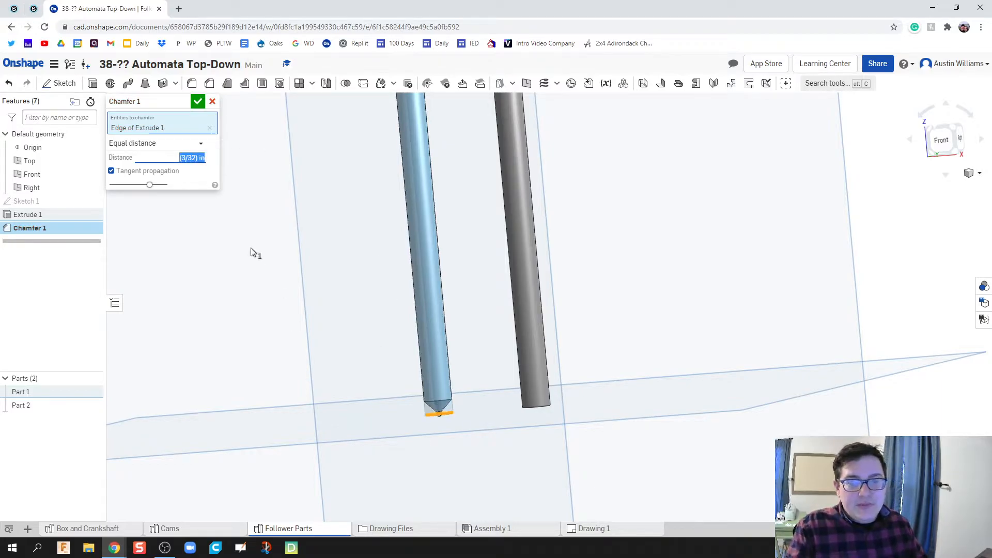
{"action": "left_click", "coordinate": [197, 101]}
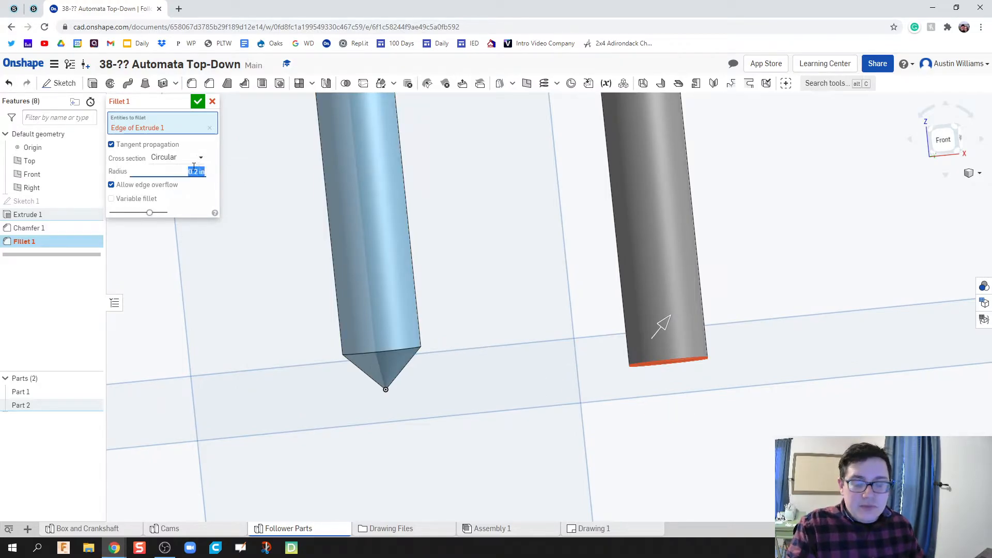
Fillet Part 2's bottom edge with a 3/32 in radius
{"action": "type", "text": "3/32 in"}
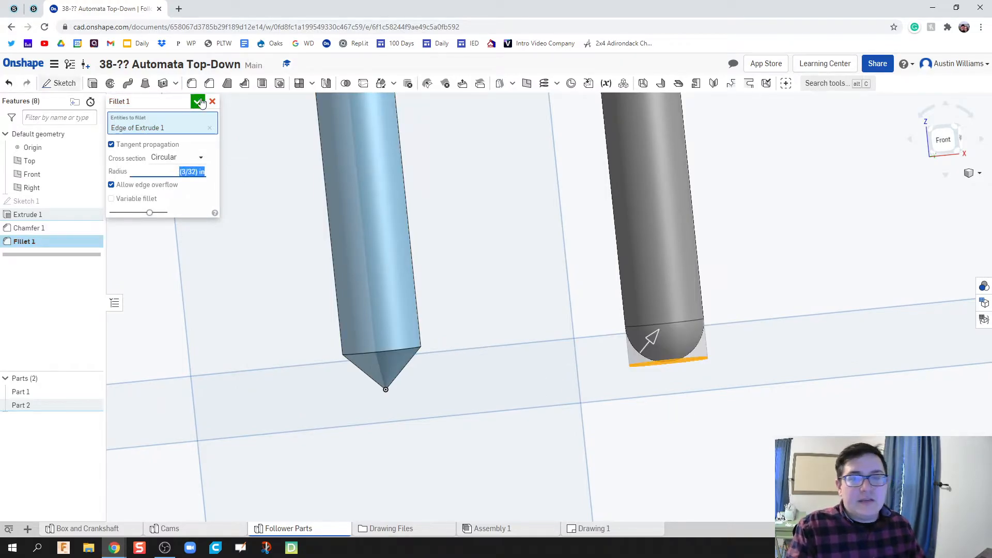
{"action": "left_click", "coordinate": [198, 101]}
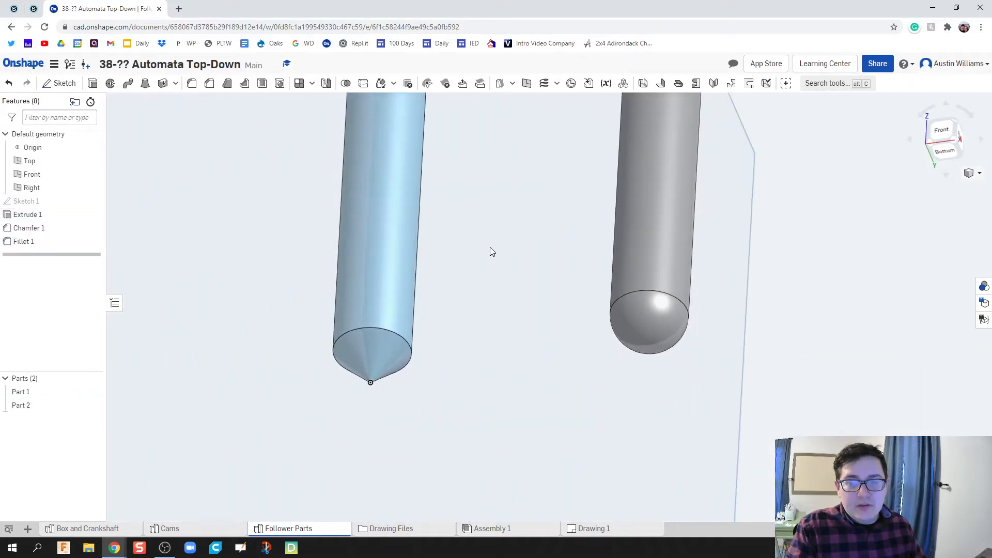
{"action": "mouse_move", "coordinate": [687, 326]}
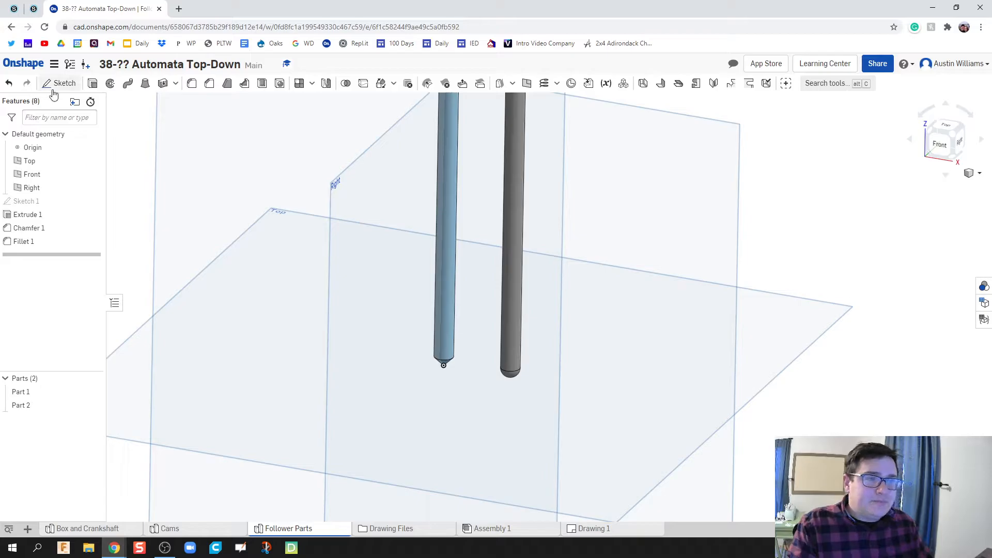
Create Sketch 2 on the Top plane with a 0.5 diameter circle around the pointed rod
{"action": "left_click", "coordinate": [64, 83]}
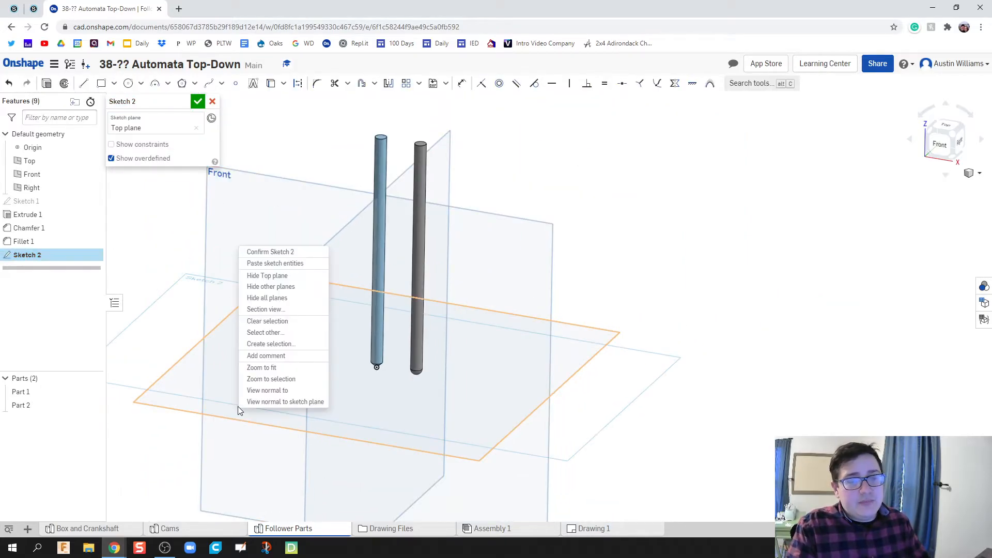
{"action": "left_click", "coordinate": [285, 401]}
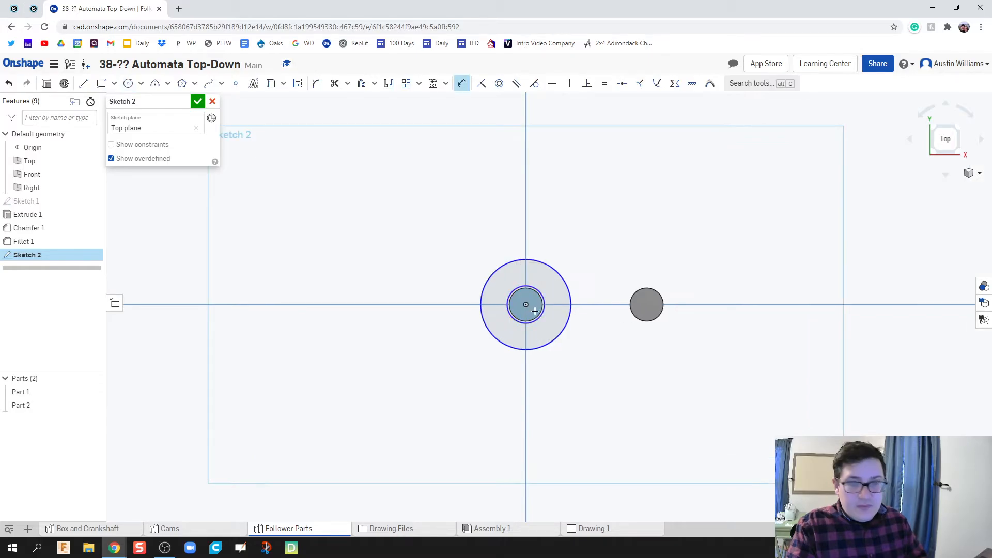
{"action": "left_click", "coordinate": [525, 305]}
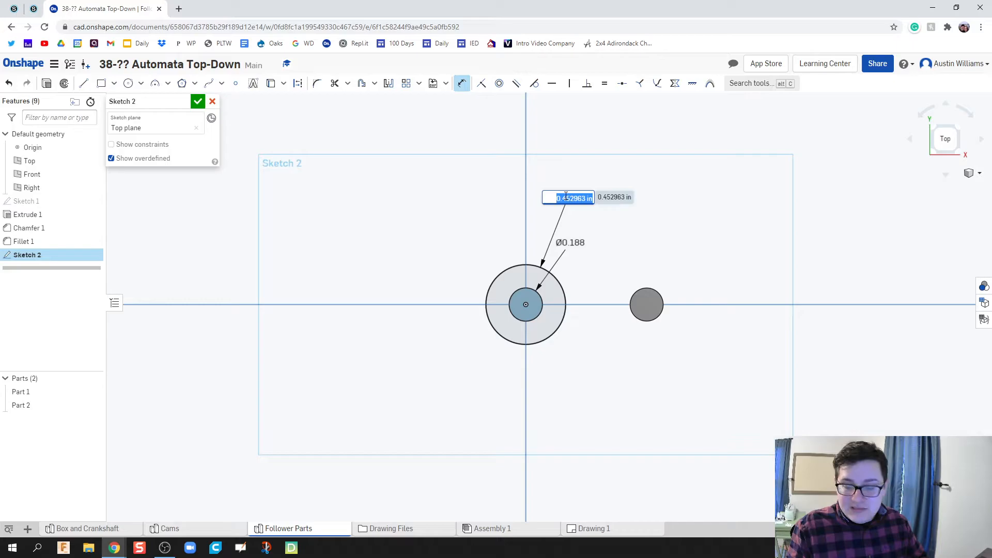
{"action": "type", "text": "0.5"}
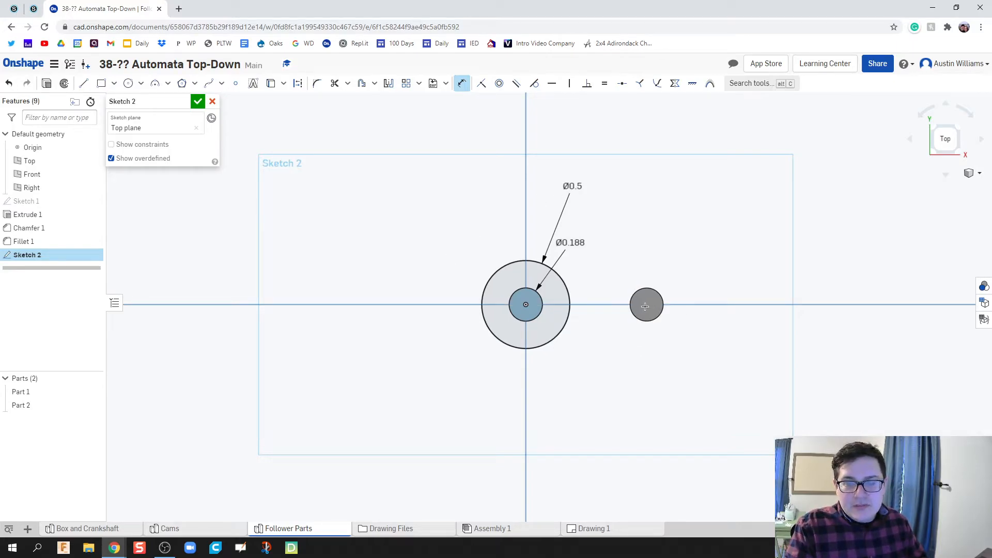
{"action": "left_click", "coordinate": [197, 101]}
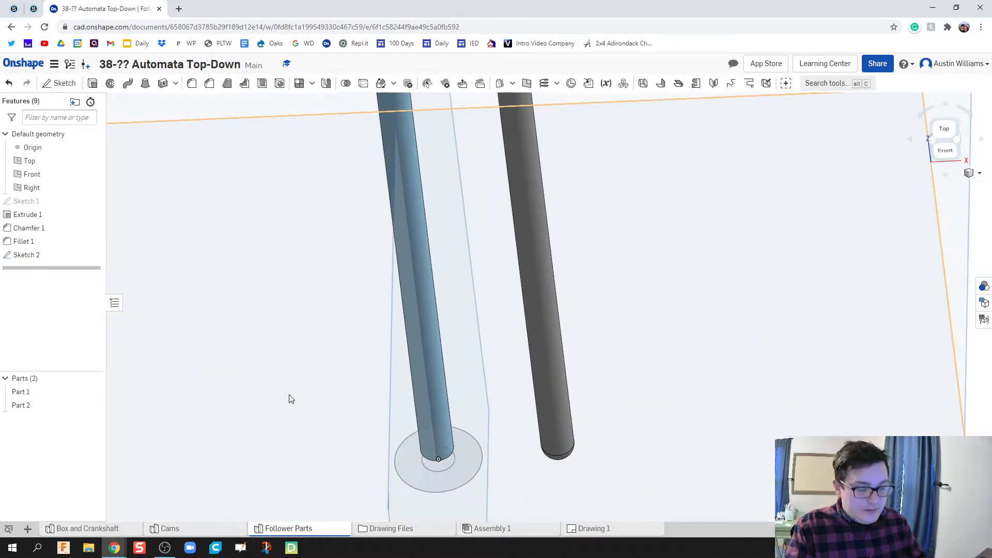
Extrude Sketch 2's ring region 0.5 in as new collar Part 3
{"action": "left_click", "coordinate": [438, 458]}
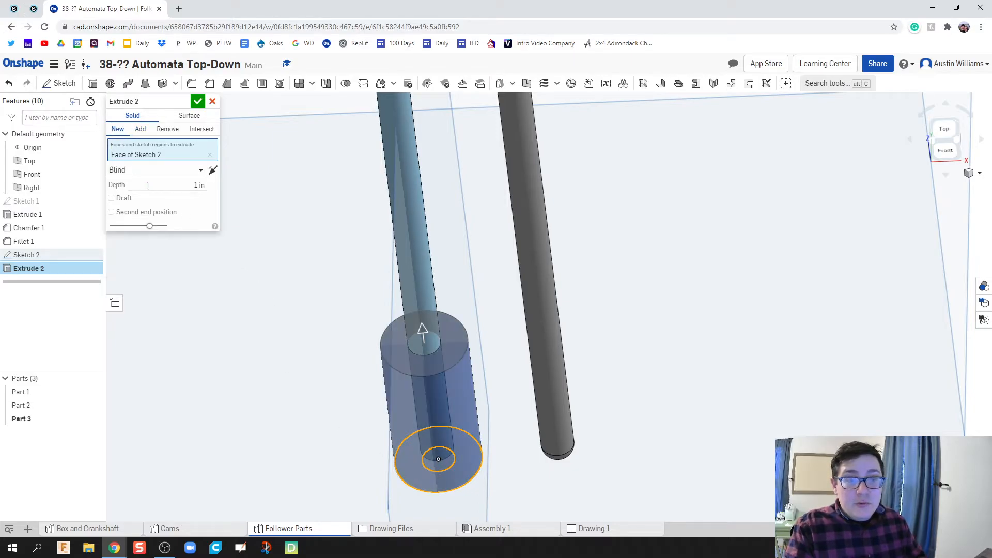
{"action": "left_click", "coordinate": [155, 185]}
{"action": "type", "text": "0.25"}
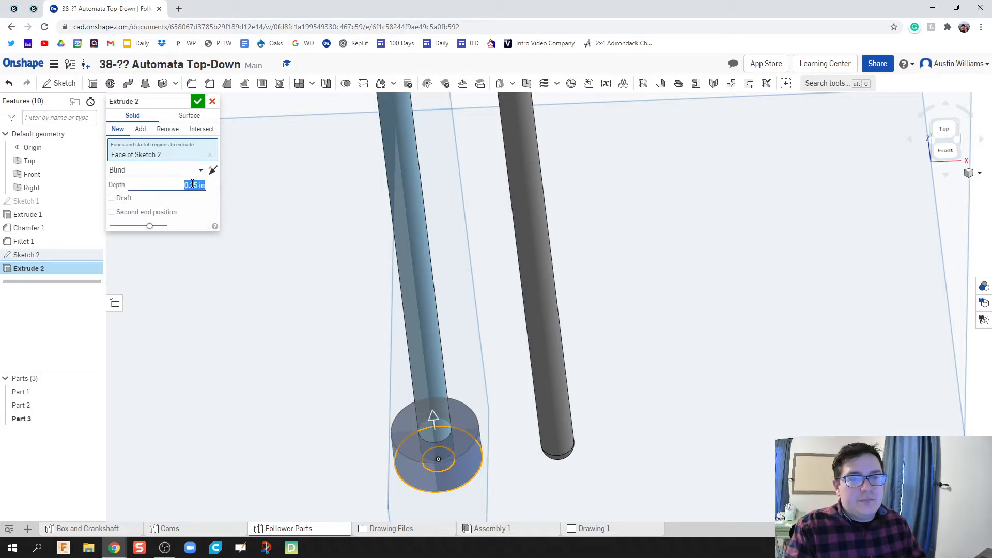
{"action": "type", "text": "0.5 in"}
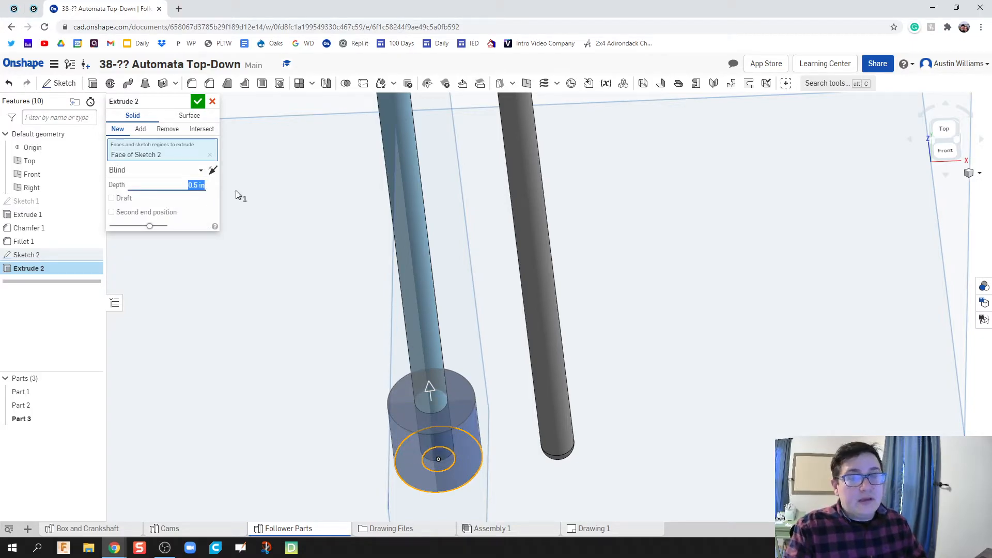
{"action": "left_click", "coordinate": [197, 101]}
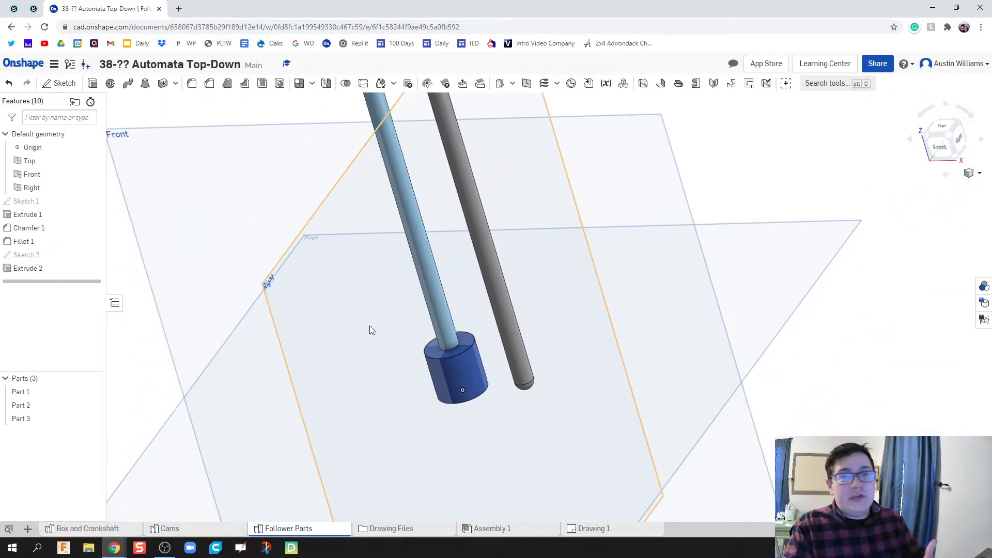
{"action": "left_click_drag", "start_coordinate": [371, 330], "coordinate": [370, 417]}
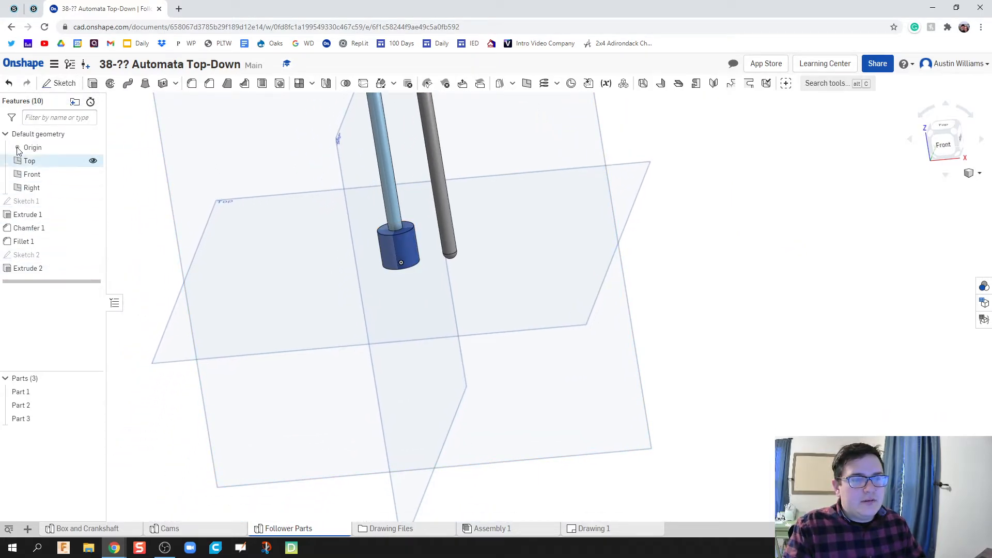
Sketch a rectangle on the Top plane and dimension it 0.5 by 0.25
{"action": "left_click", "coordinate": [65, 82]}
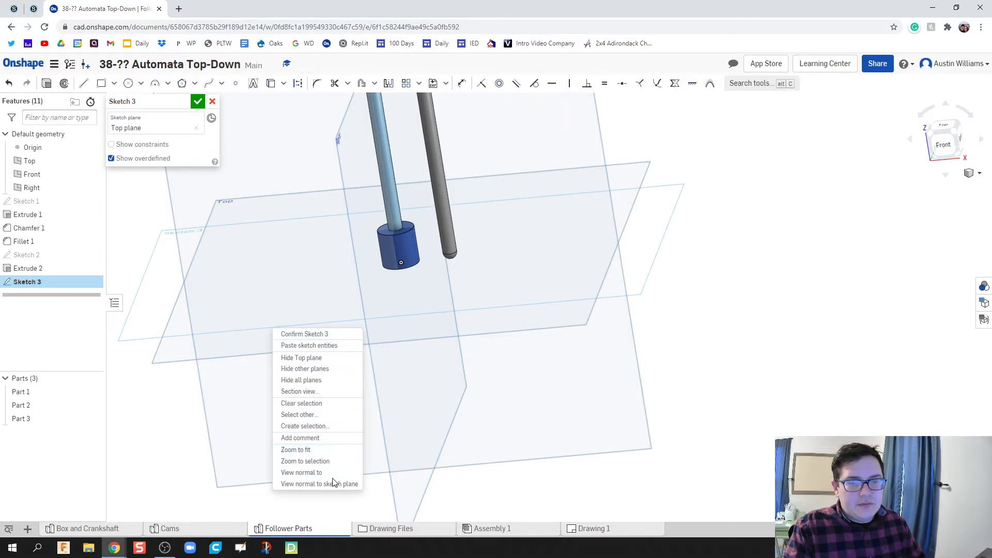
{"action": "left_click", "coordinate": [319, 484]}
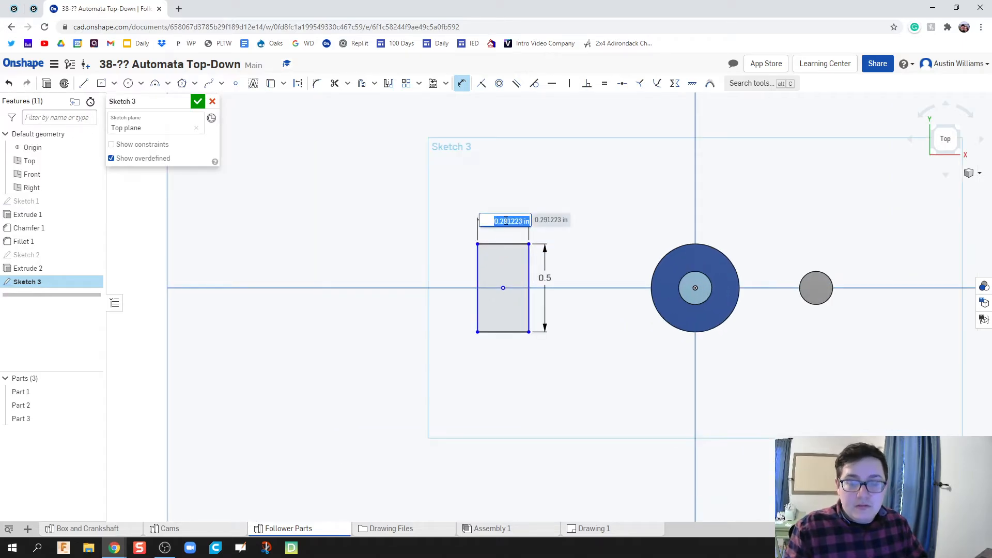
{"action": "type", "text": "0.25"}
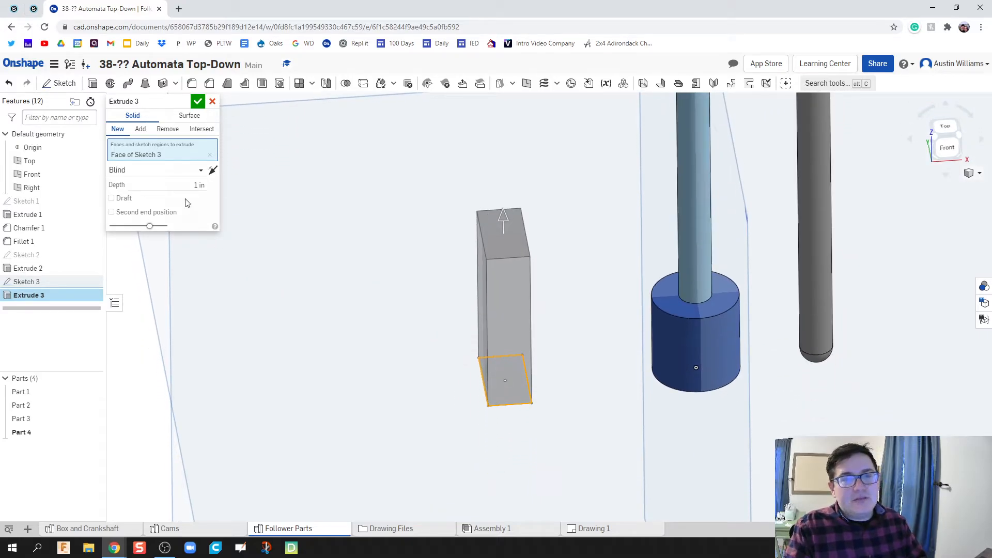
Extrude the foot rectangle into a 3/32 in thick new solid, then select the second rod's tip
{"action": "type", "text": "3/32)"}
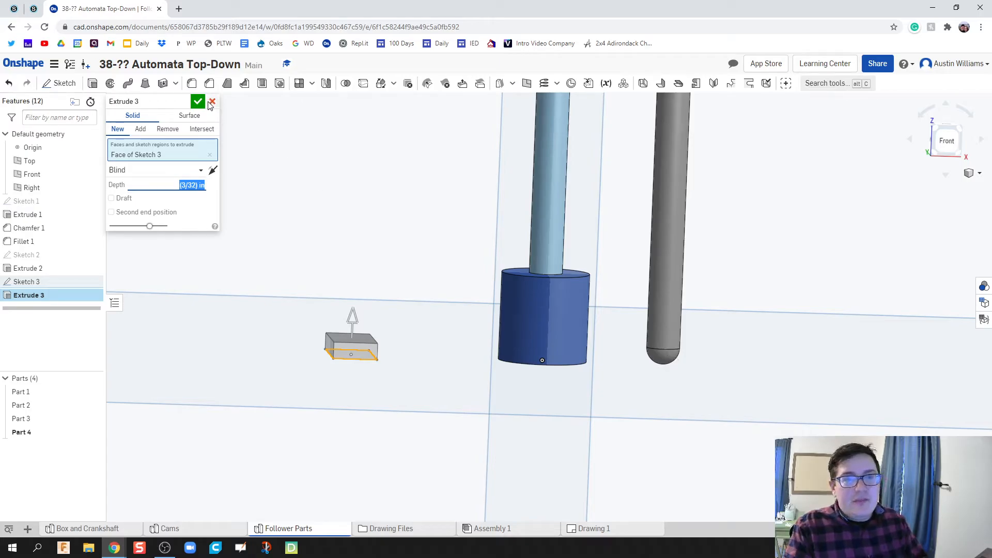
{"action": "left_click", "coordinate": [197, 101]}
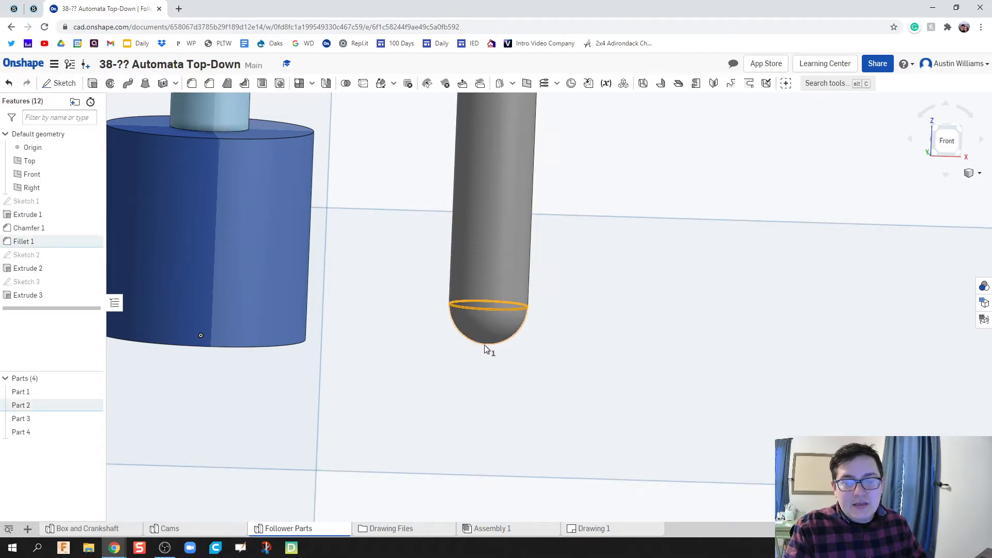
{"action": "left_click", "coordinate": [487, 333]}
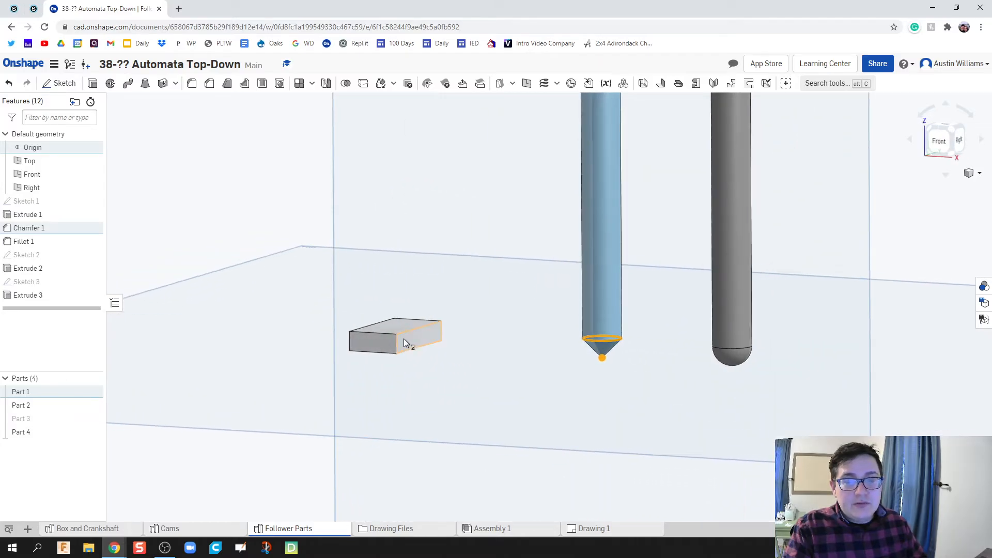
{"action": "mouse_move", "coordinate": [596, 344]}
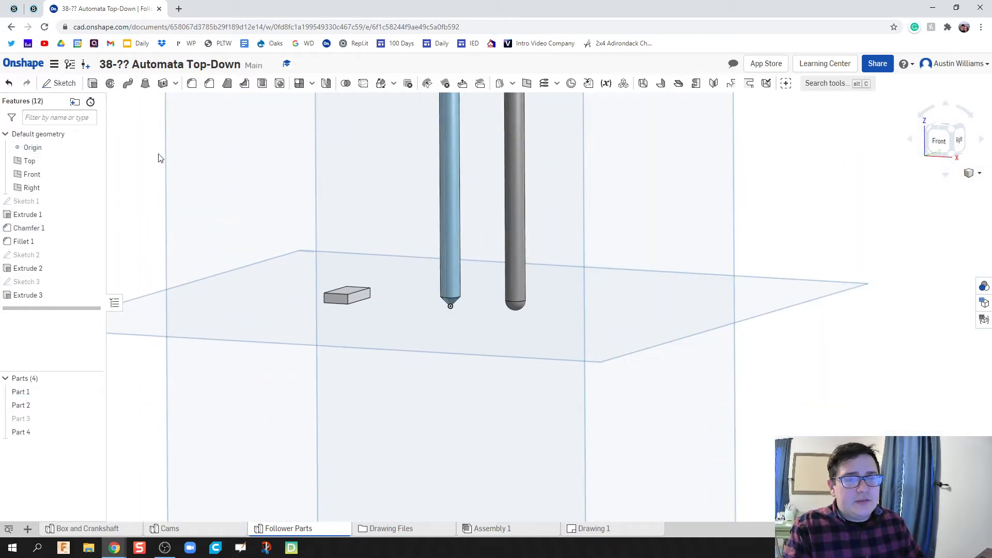
{"action": "mouse_move", "coordinate": [192, 83]}
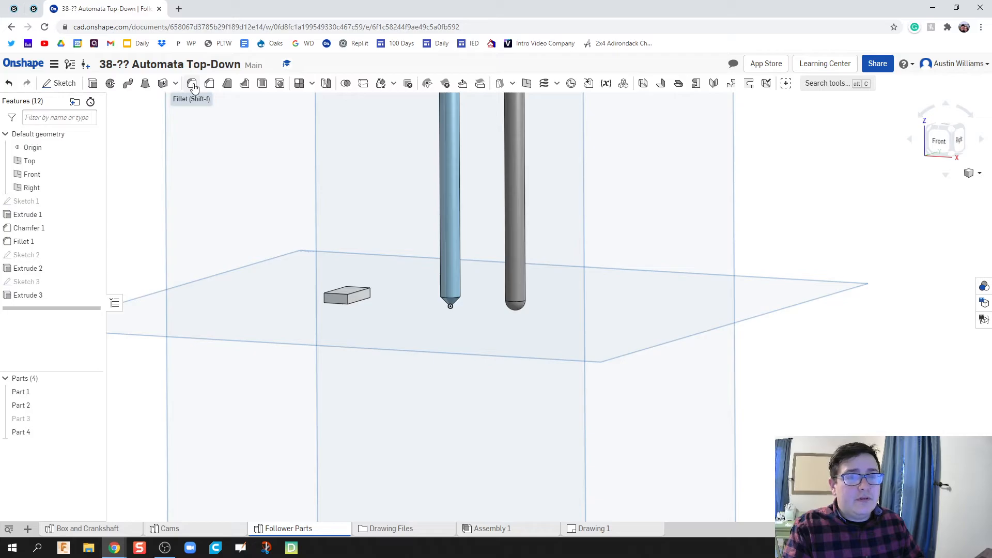
Fillet two edges of the Extrude 3 foot block with a 0.25 in radius
{"action": "left_click", "coordinate": [193, 83]}
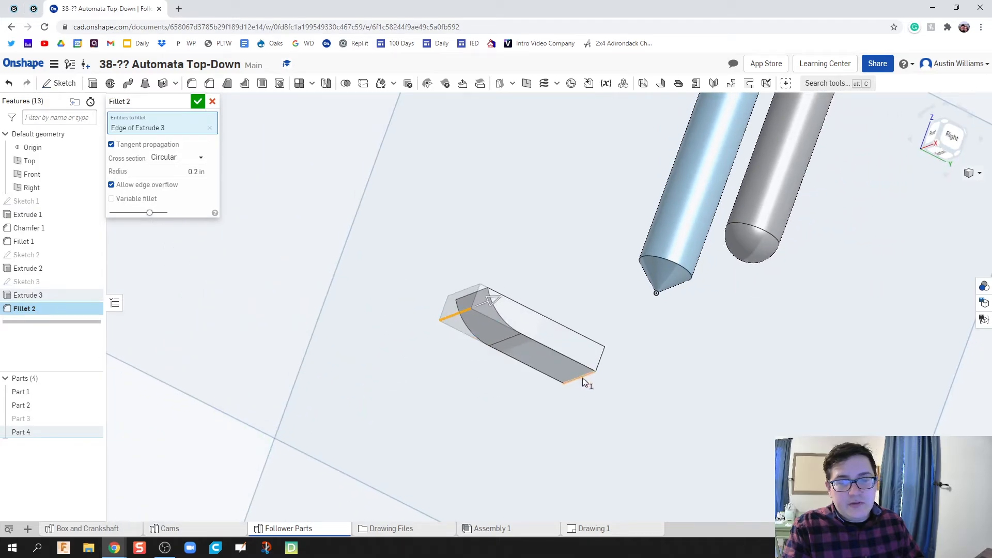
{"action": "left_click", "coordinate": [581, 379]}
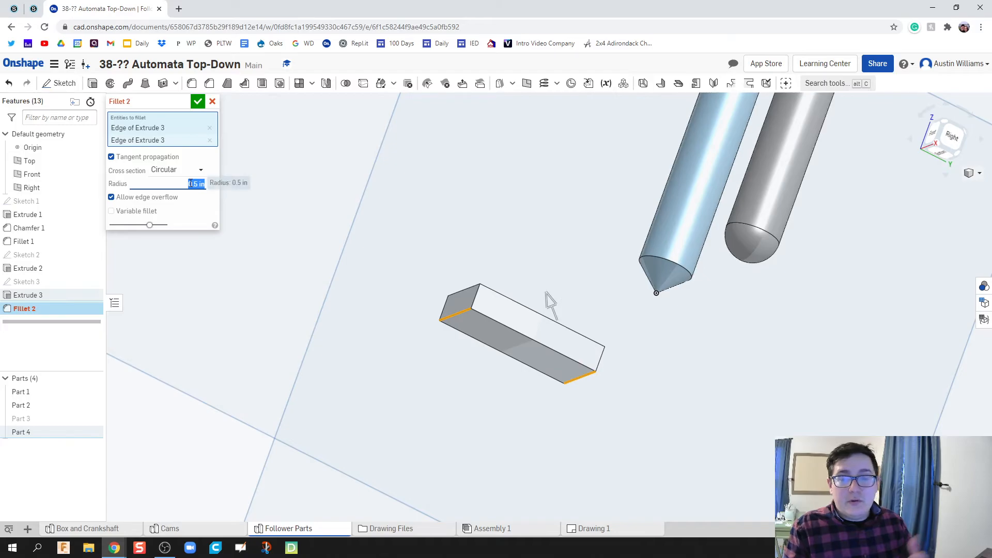
{"action": "type", "text": "0.25"}
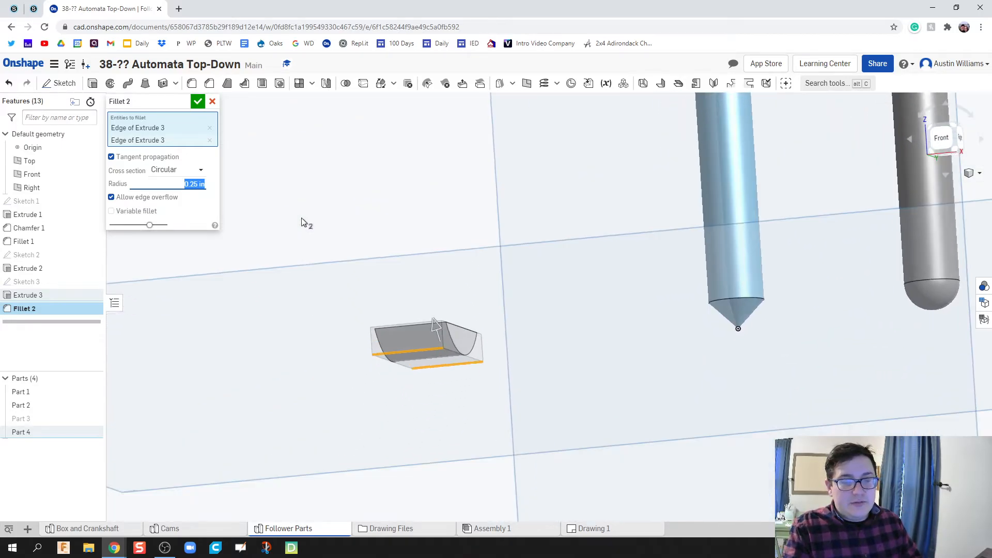
{"action": "left_click", "coordinate": [197, 101]}
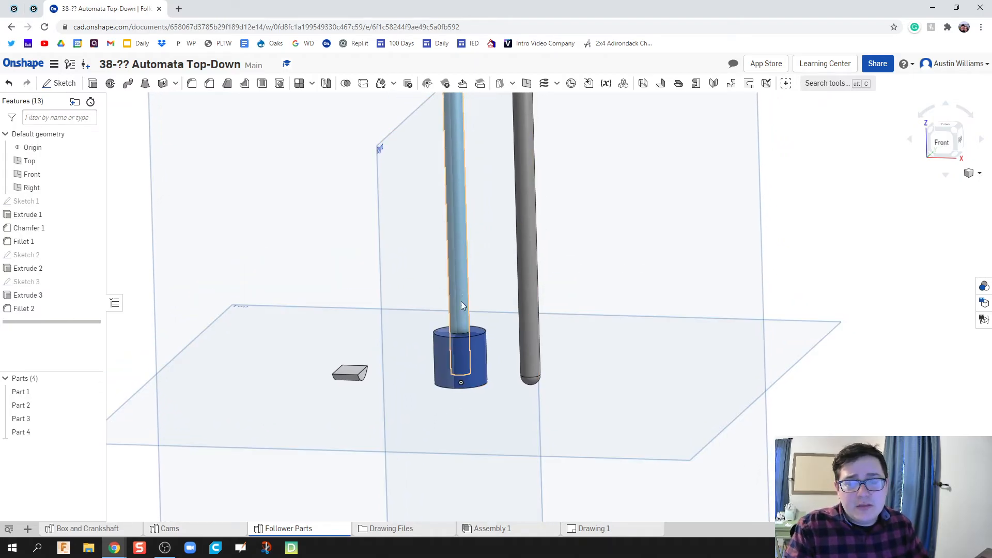
{"action": "mouse_move", "coordinate": [457, 286]}
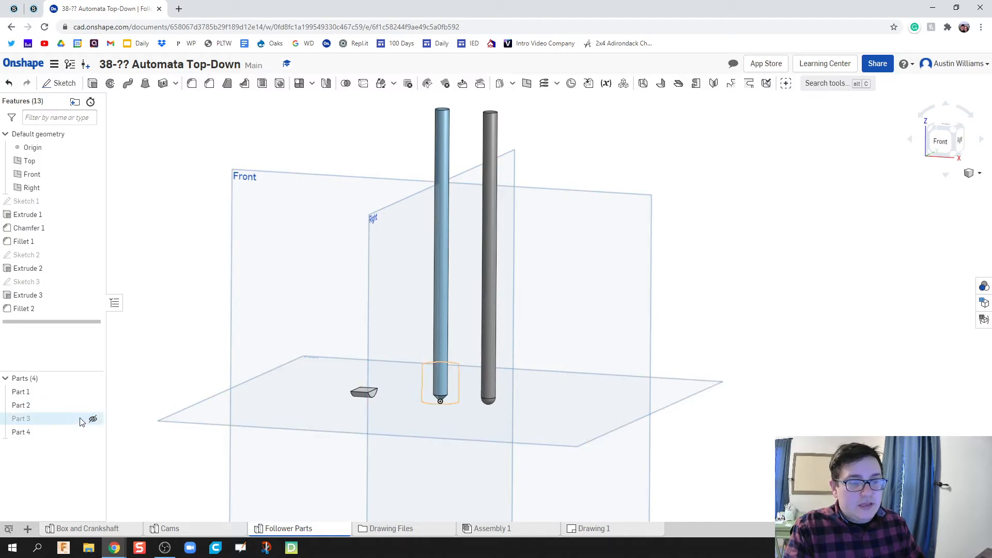
Rename the Parts list entries Follower (Point), Follower (Rounded), Collar and Follower Foot
{"action": "right_click", "coordinate": [21, 391]}
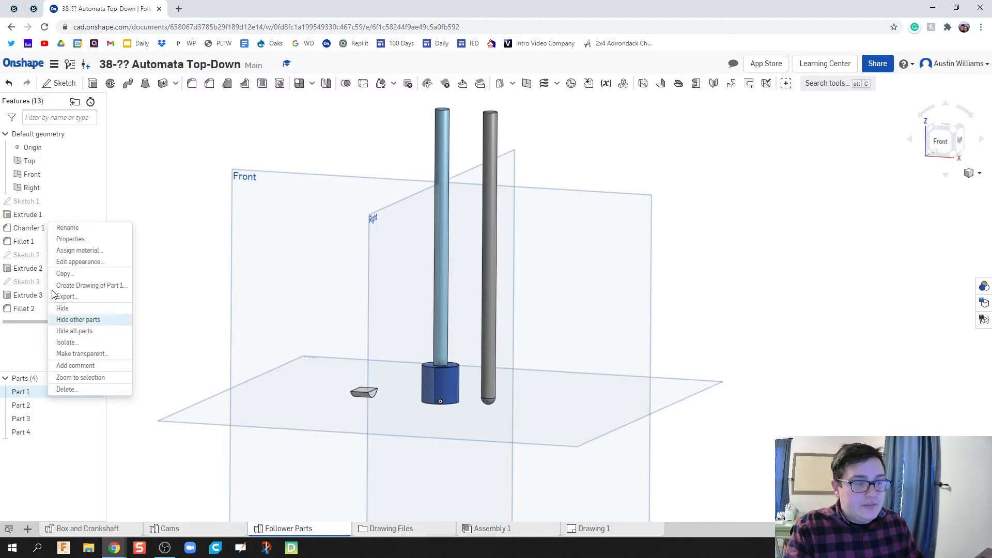
{"action": "left_click", "coordinate": [67, 227]}
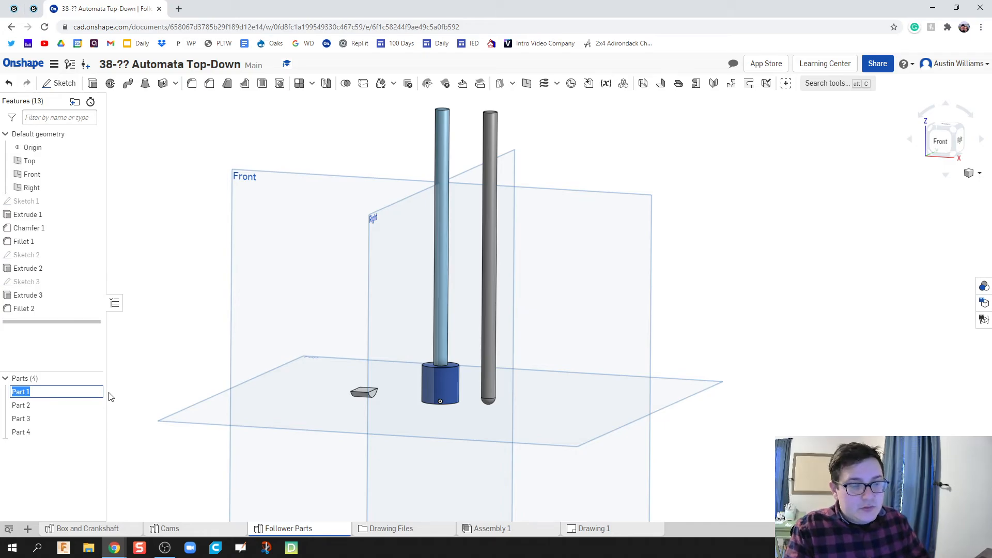
{"action": "type", "text": "Follower (Point"}
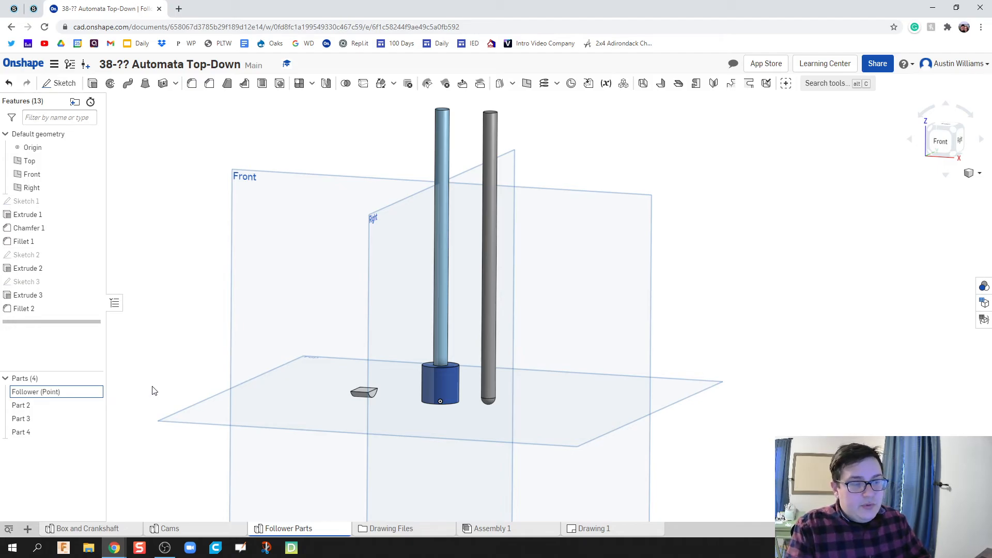
{"action": "right_click", "coordinate": [21, 405]}
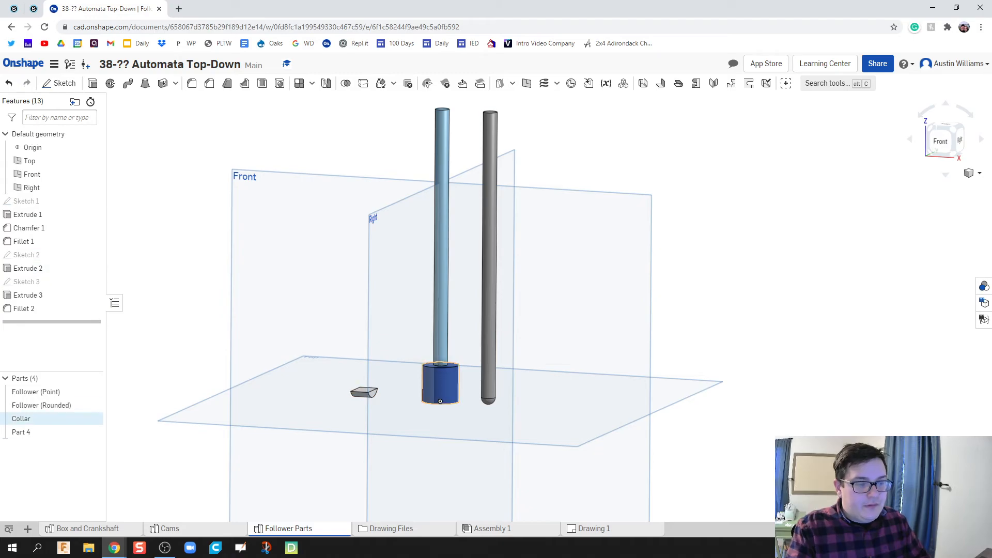
{"action": "double_click", "coordinate": [21, 432]}
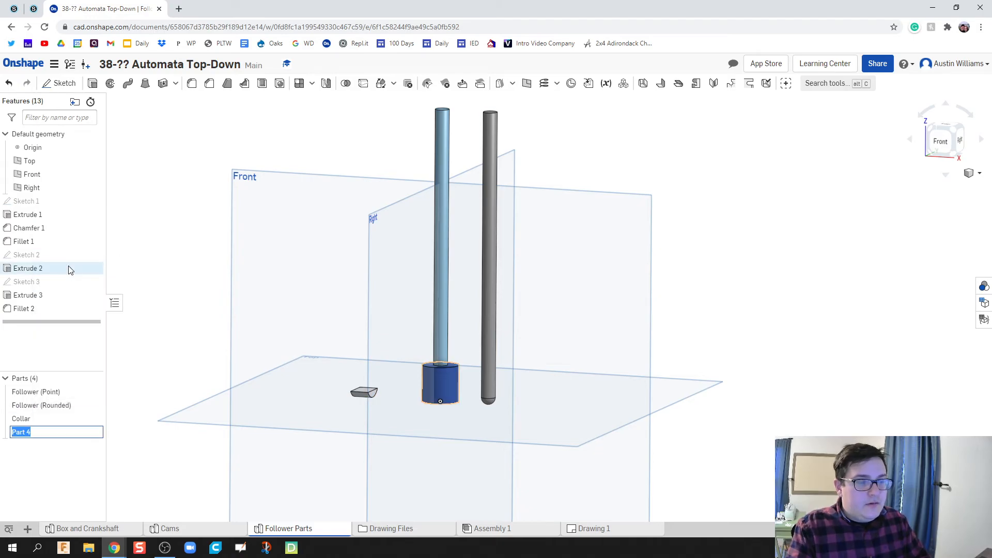
{"action": "type", "text": "Follower Foot"}
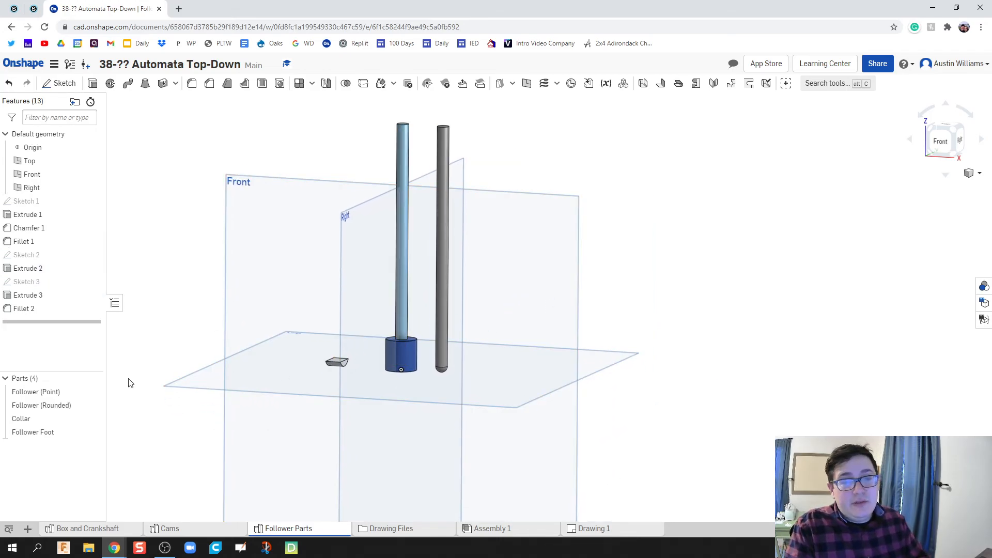
{"action": "left_click", "coordinate": [92, 174]}
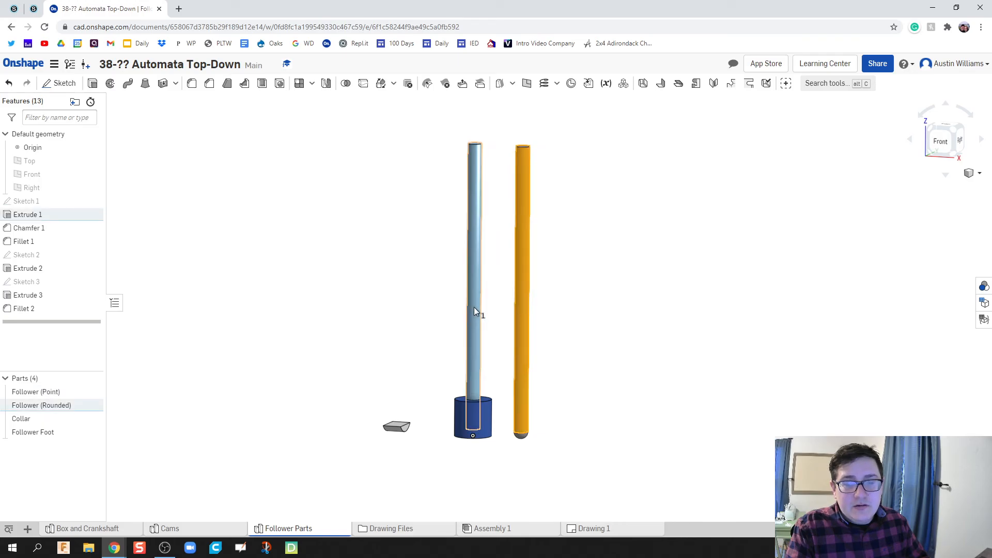
Apply and confirm a light wood-like orange appearance on both follower rods
{"action": "right_click", "coordinate": [474, 312]}
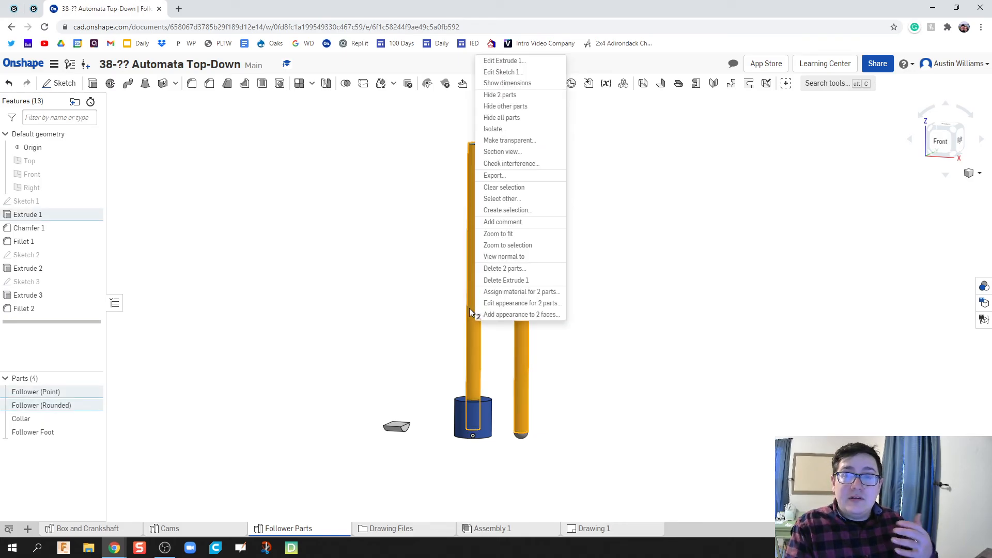
{"action": "left_click", "coordinate": [522, 302]}
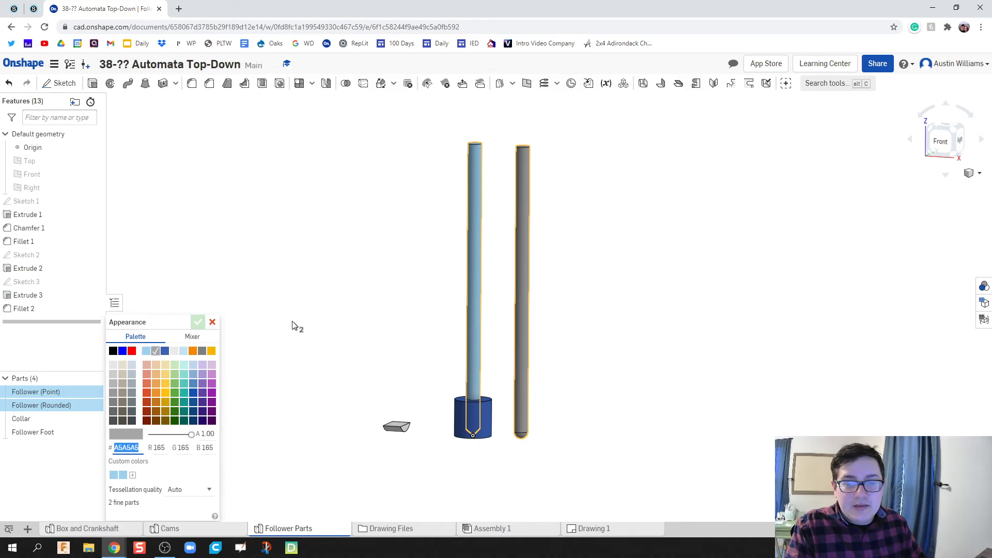
{"action": "left_click", "coordinate": [156, 387]}
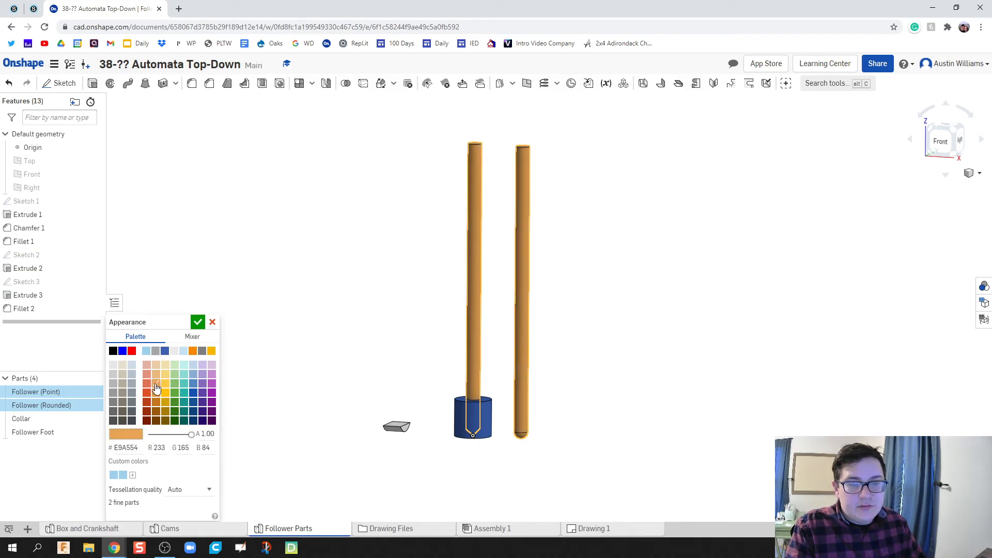
{"action": "left_click", "coordinate": [156, 375]}
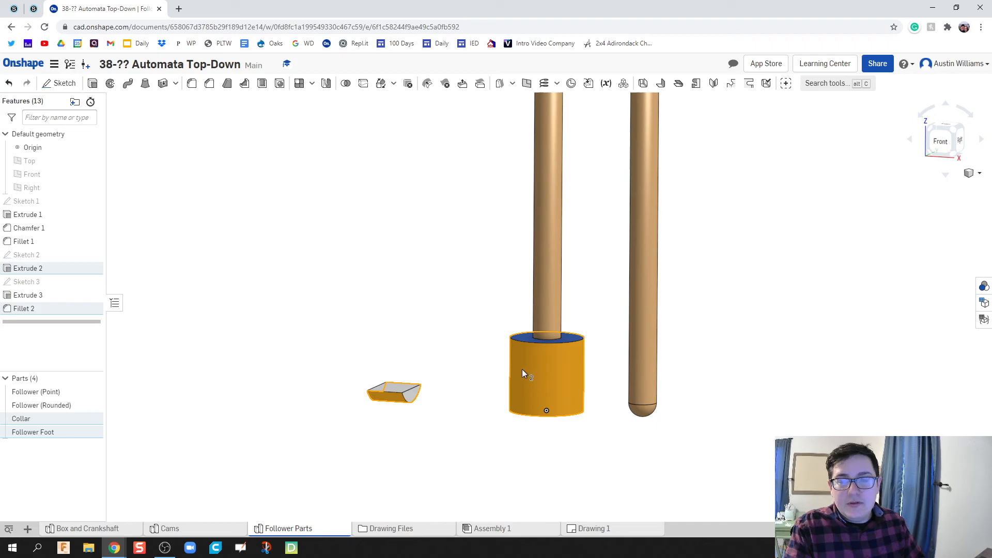
Preview the bright orange palette swatch on Collar and Follower Foot through Edit appearance
{"action": "right_click", "coordinate": [524, 373]}
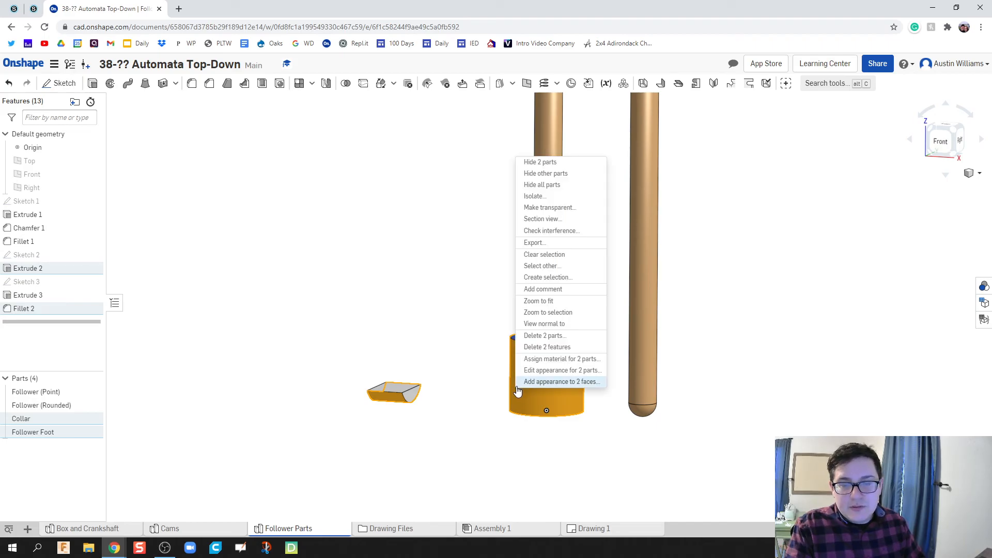
{"action": "left_click", "coordinate": [562, 381]}
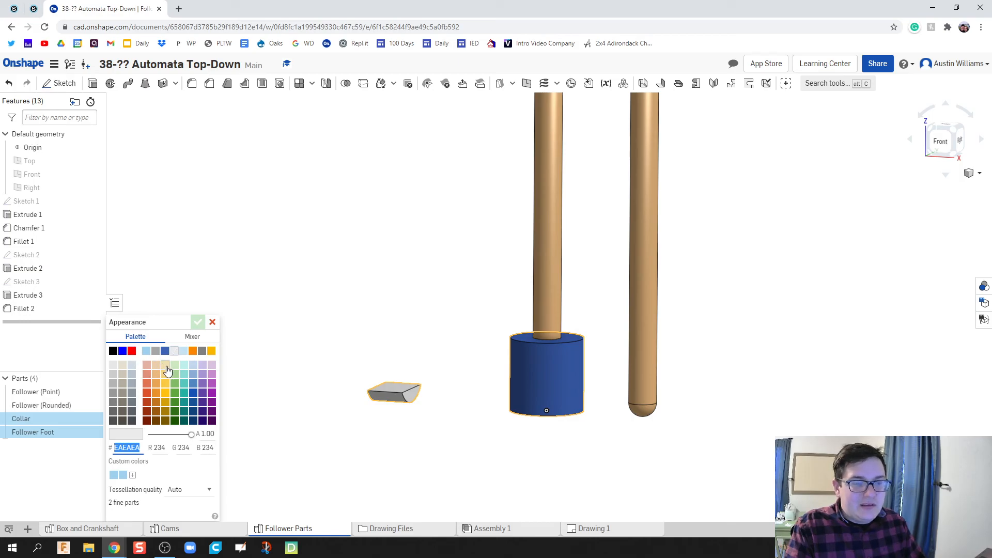
{"action": "mouse_move", "coordinate": [213, 391]}
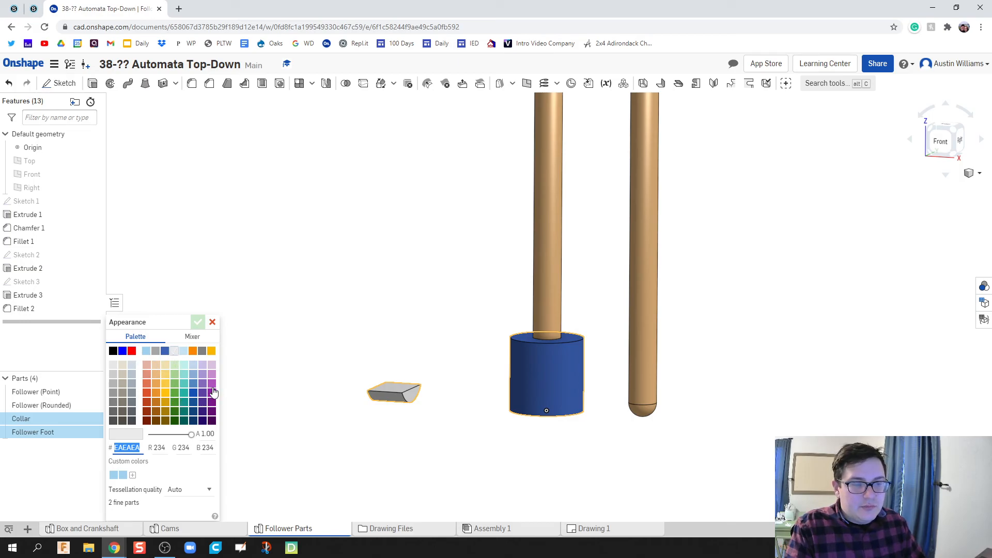
{"action": "left_click", "coordinate": [194, 350]}
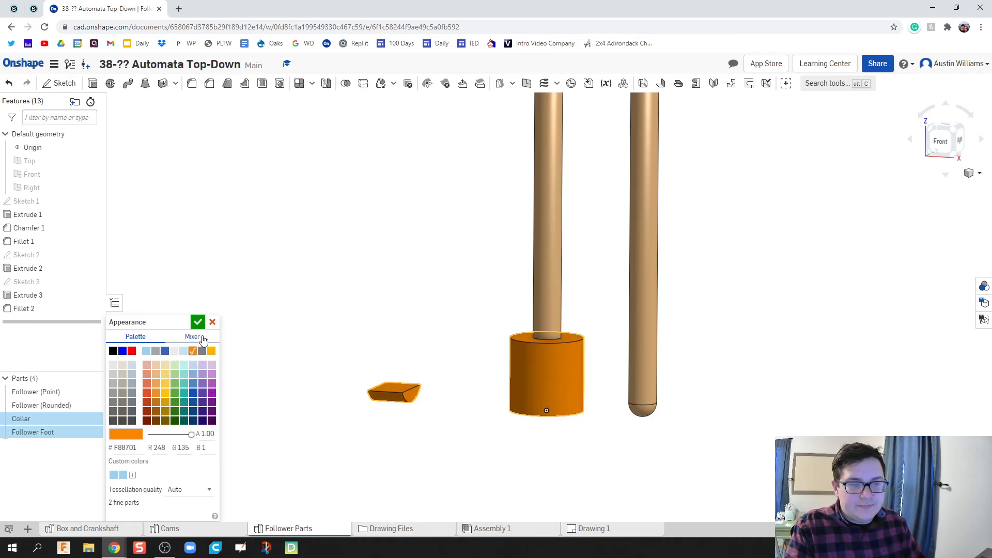